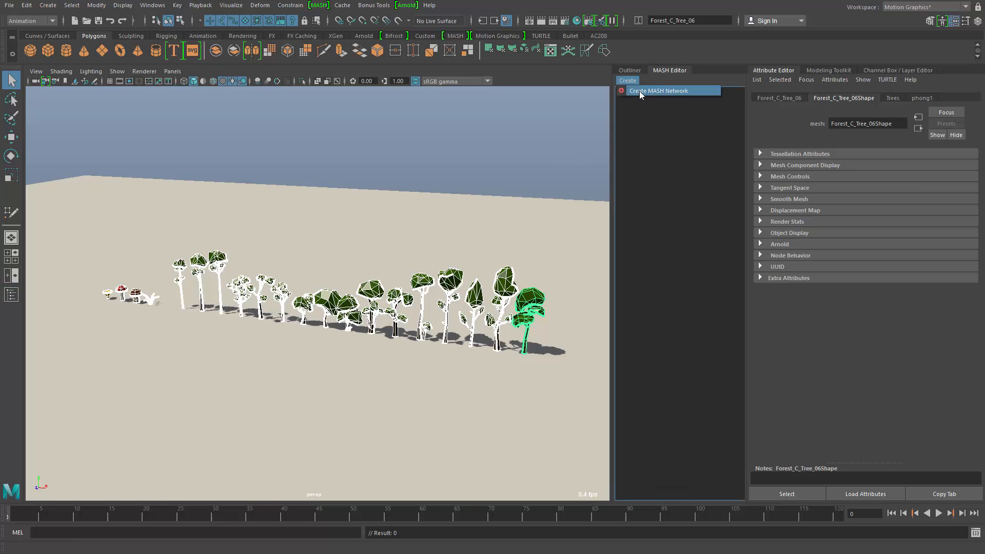
Step: Create a MASH network from the grass and drop the Distribute node's point count to zero
{"action": "left_click", "coordinate": [658, 90]}
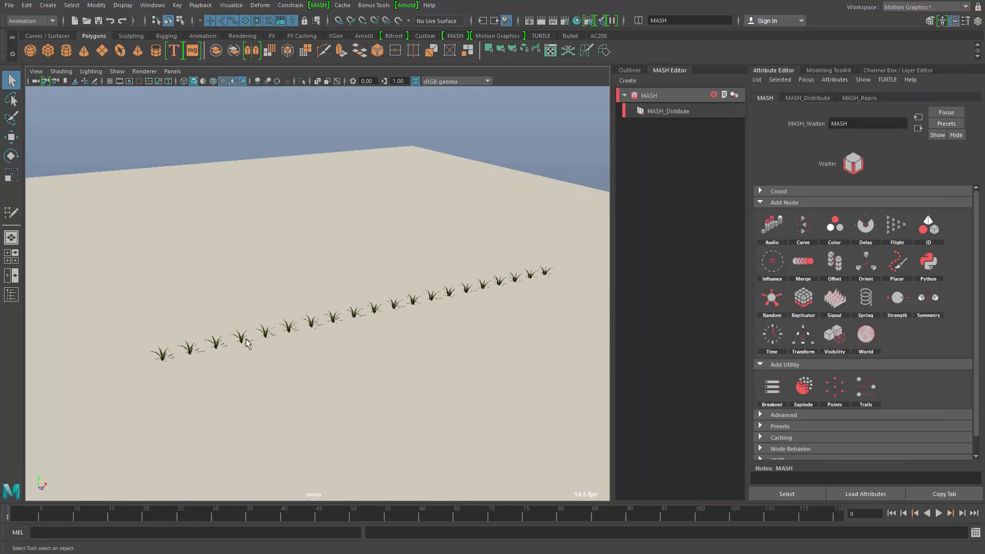
{"action": "mouse_move", "coordinate": [402, 310]}
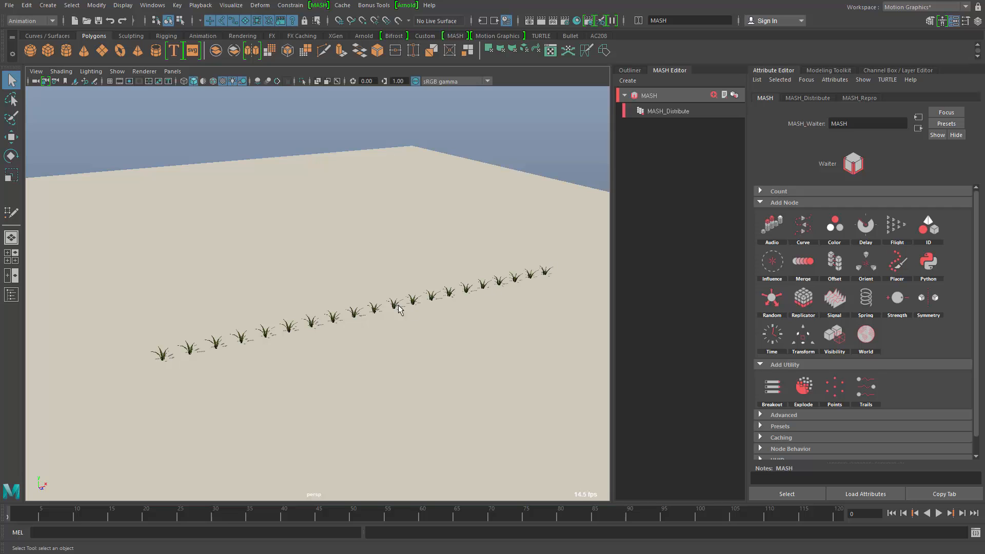
{"action": "left_click", "coordinate": [668, 110]}
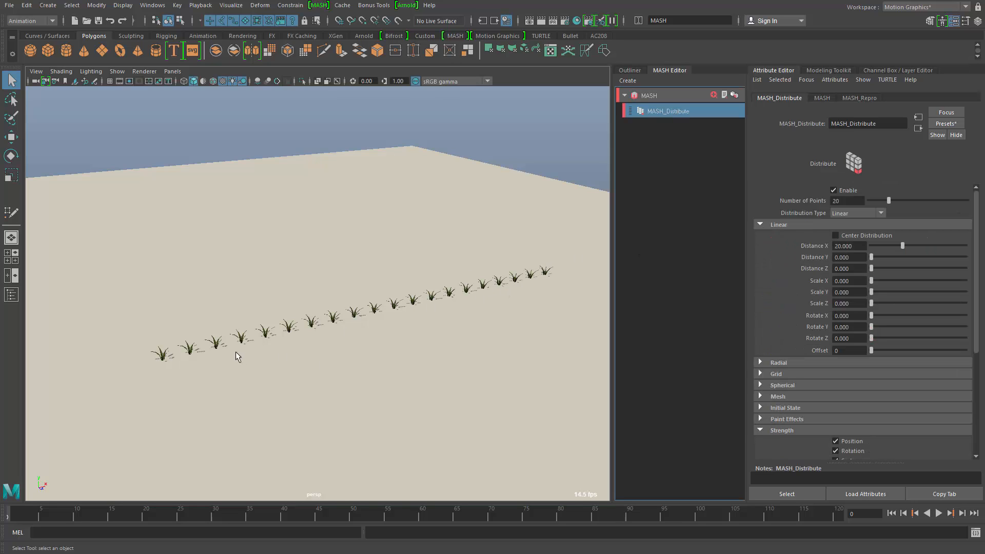
{"action": "left_click_drag", "start_coordinate": [905, 245], "coordinate": [871, 245]}
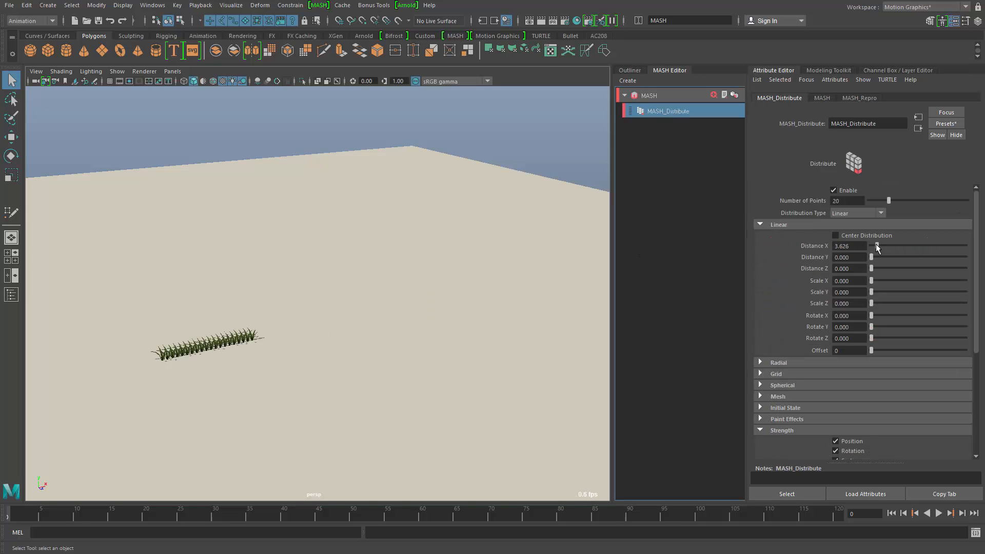
{"action": "left_click_drag", "start_coordinate": [891, 200], "coordinate": [870, 200]}
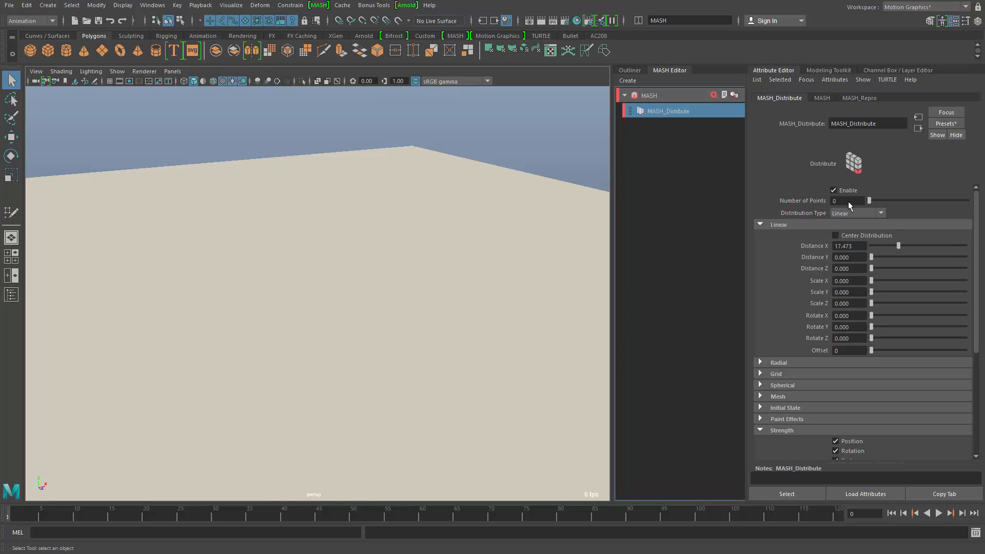
{"action": "mouse_move", "coordinate": [472, 300]}
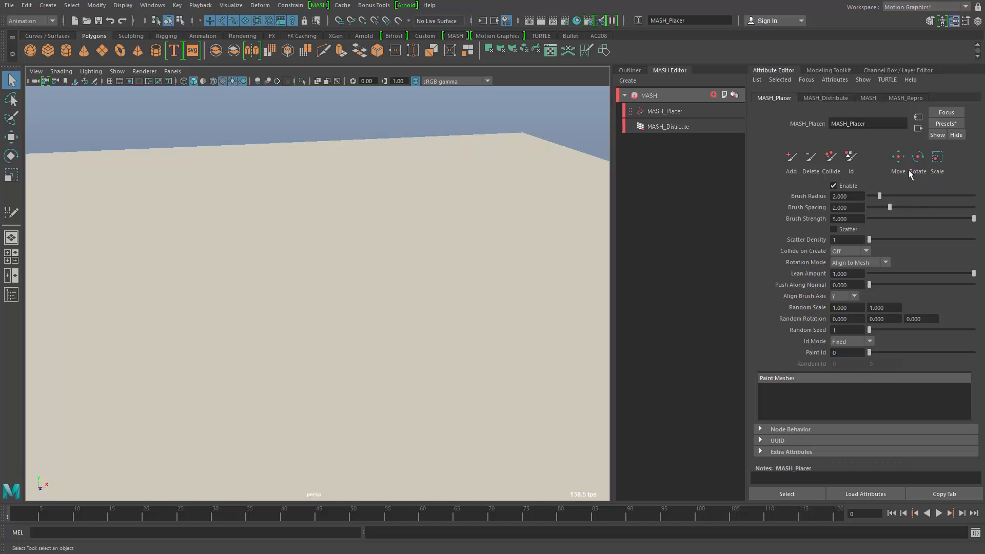
{"action": "mouse_move", "coordinate": [687, 101]}
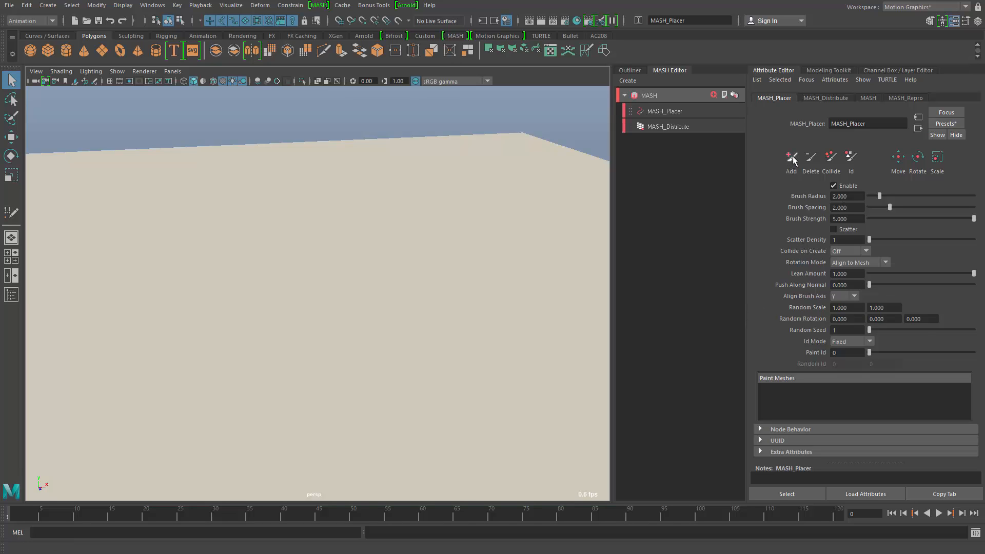
Step: With Add mode and spacing about 0.45, paint a curved grass line, then scattered clumps beside it
{"action": "left_click", "coordinate": [791, 156]}
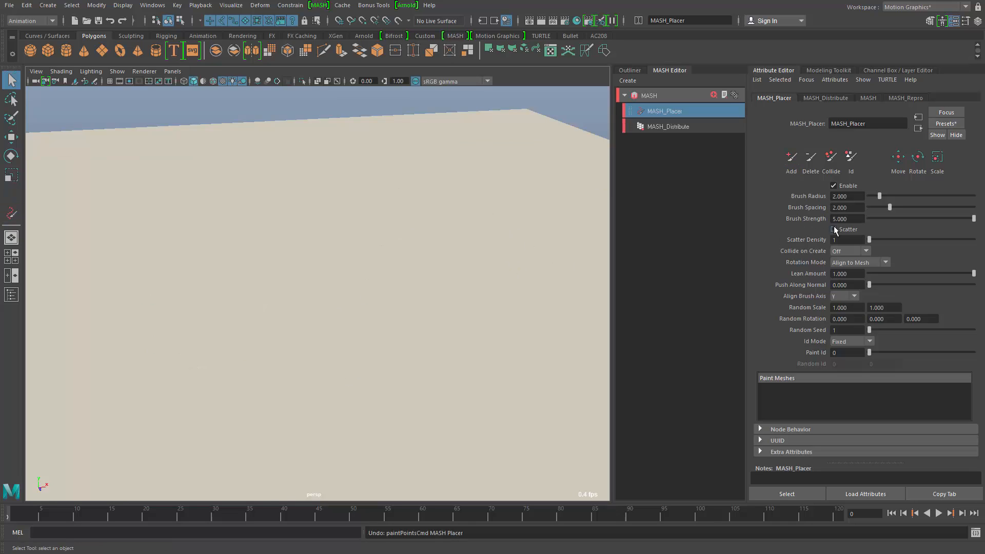
{"action": "left_click_drag", "start_coordinate": [897, 208], "coordinate": [874, 207]}
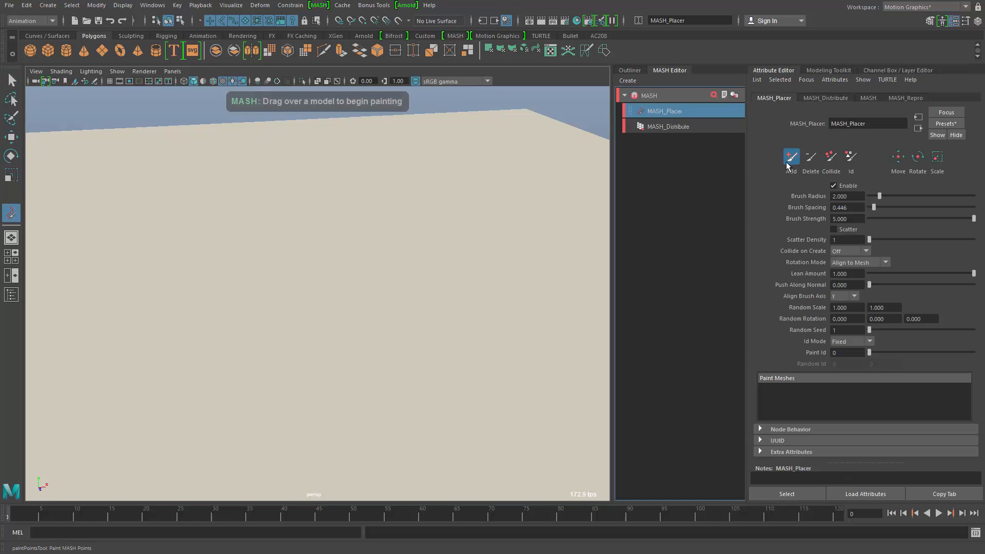
{"action": "left_click_drag", "start_coordinate": [522, 167], "coordinate": [192, 305]}
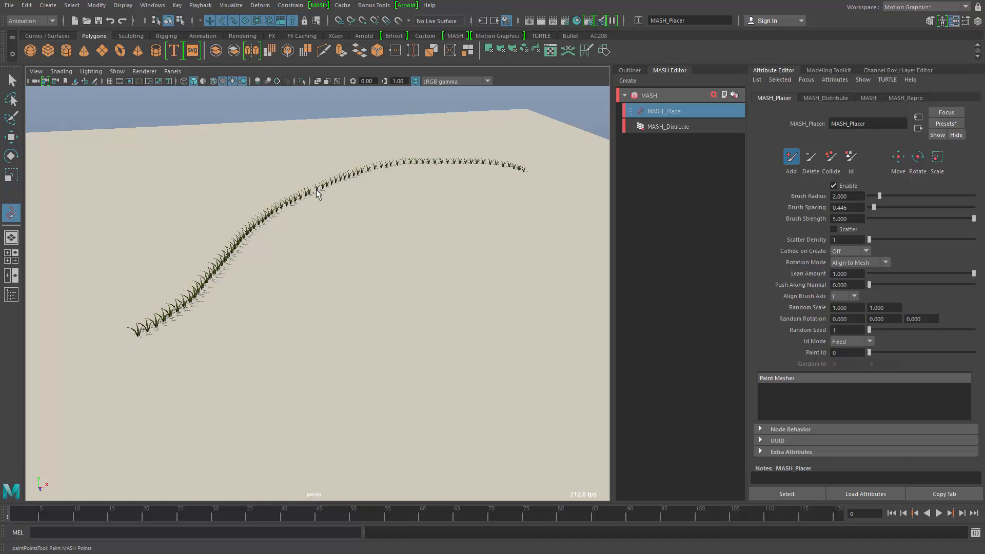
{"action": "mouse_move", "coordinate": [841, 254]}
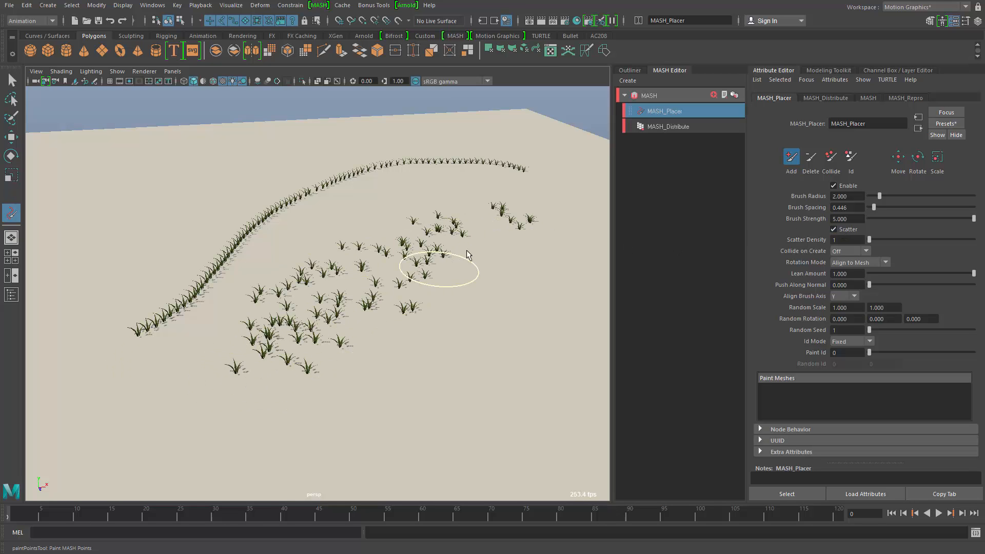
{"action": "left_click_drag", "start_coordinate": [437, 270], "coordinate": [483, 323]}
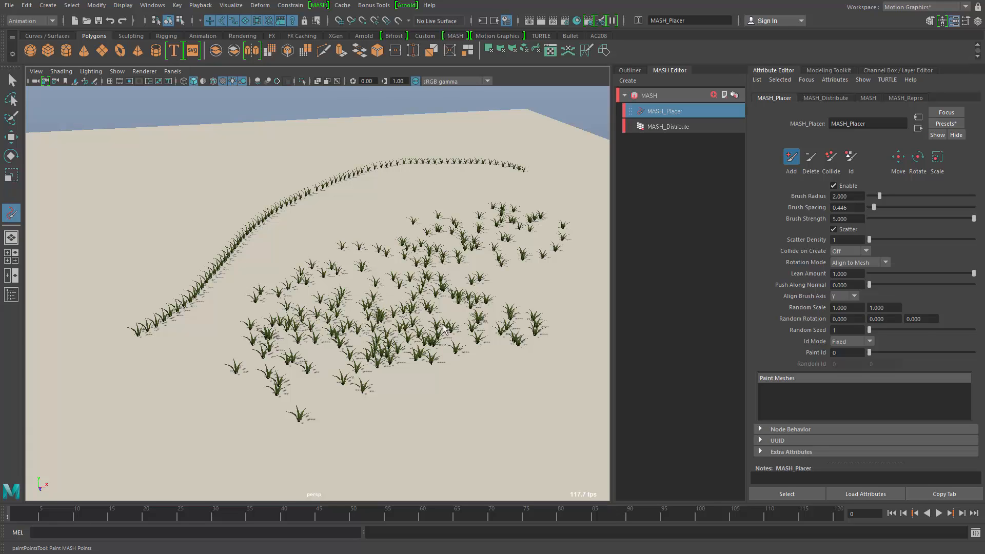
Step: Erase the painted grass, then with spacing about 1.4 and varying Paint Id paint four plant rows
{"action": "left_click", "coordinate": [811, 156]}
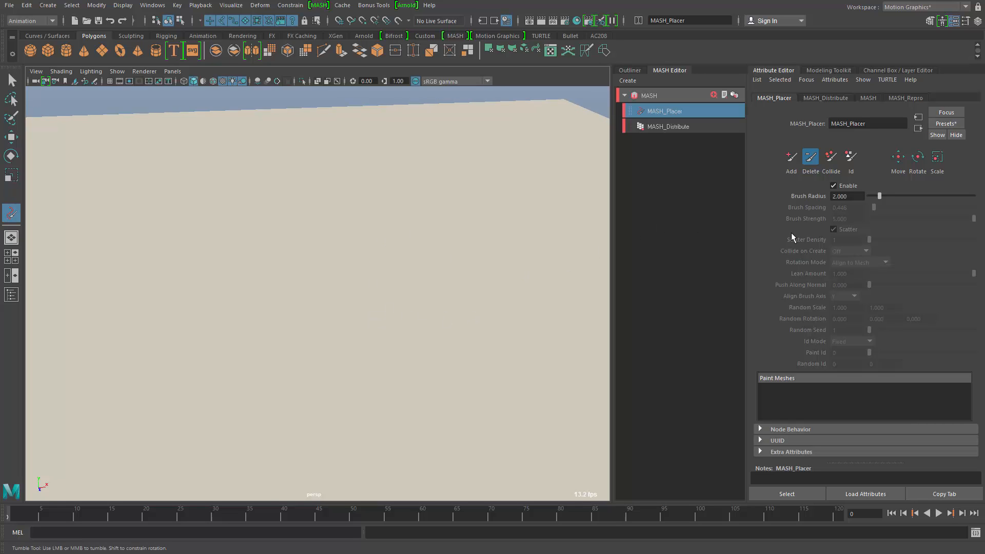
{"action": "left_click", "coordinate": [791, 156]}
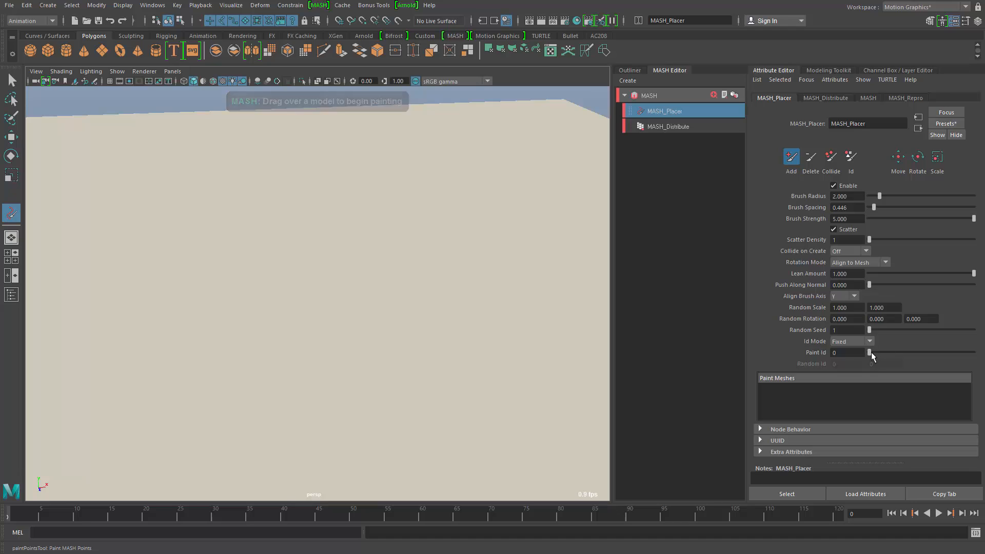
{"action": "mouse_move", "coordinate": [875, 211]}
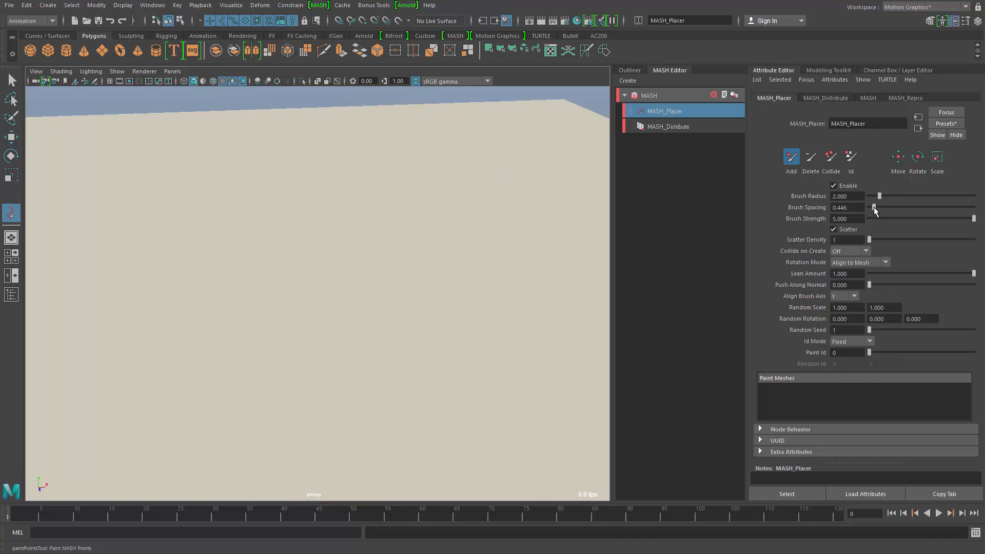
{"action": "left_click_drag", "start_coordinate": [872, 208], "coordinate": [883, 207]}
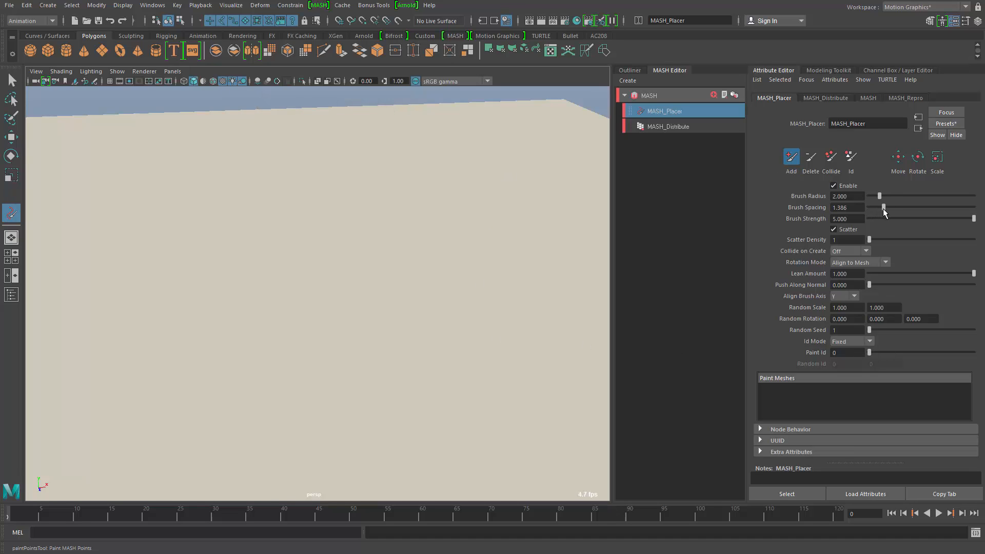
{"action": "left_click", "coordinate": [834, 228]}
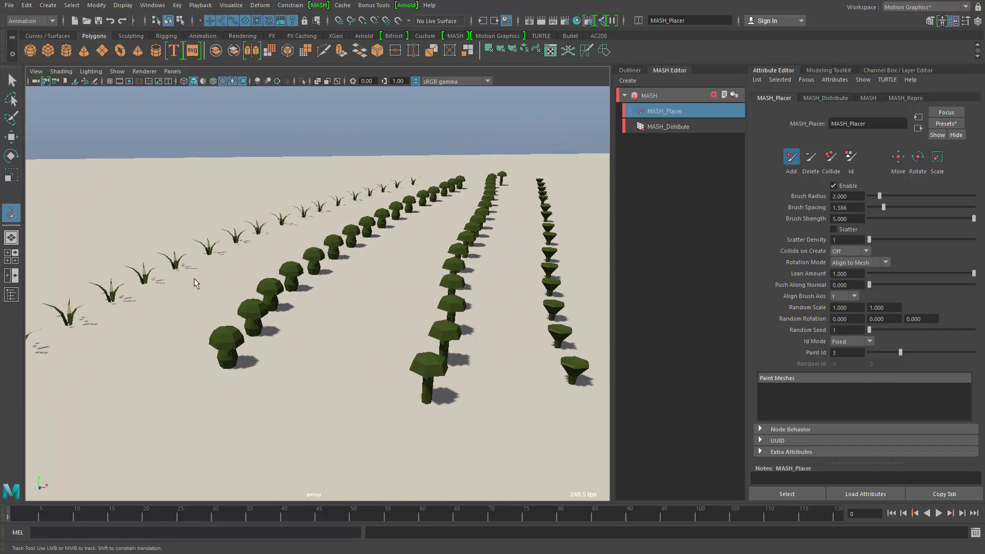
{"action": "mouse_move", "coordinate": [417, 443]}
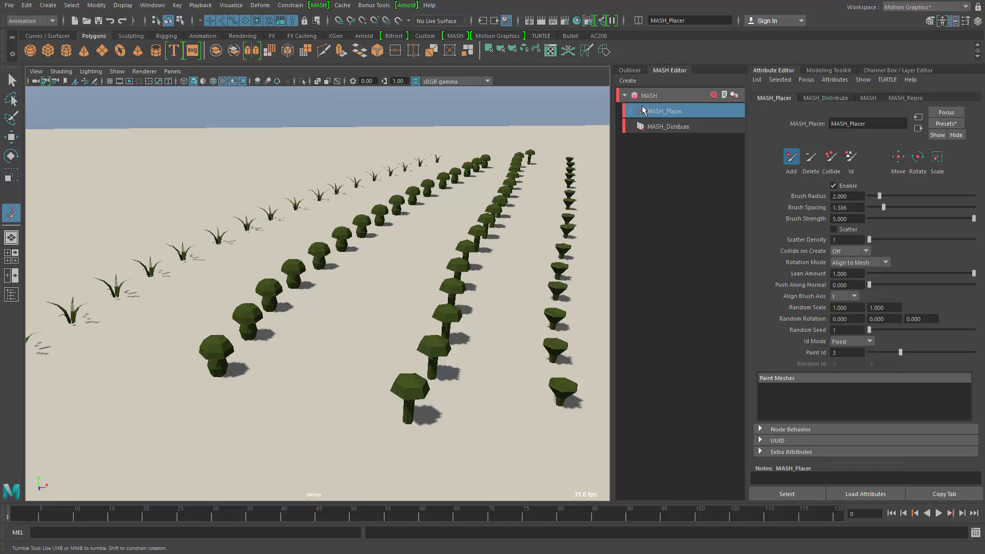
Step: Switch the MASH geometry type to show coloured mushrooms, then return to the Placer settings
{"action": "left_click", "coordinate": [733, 95]}
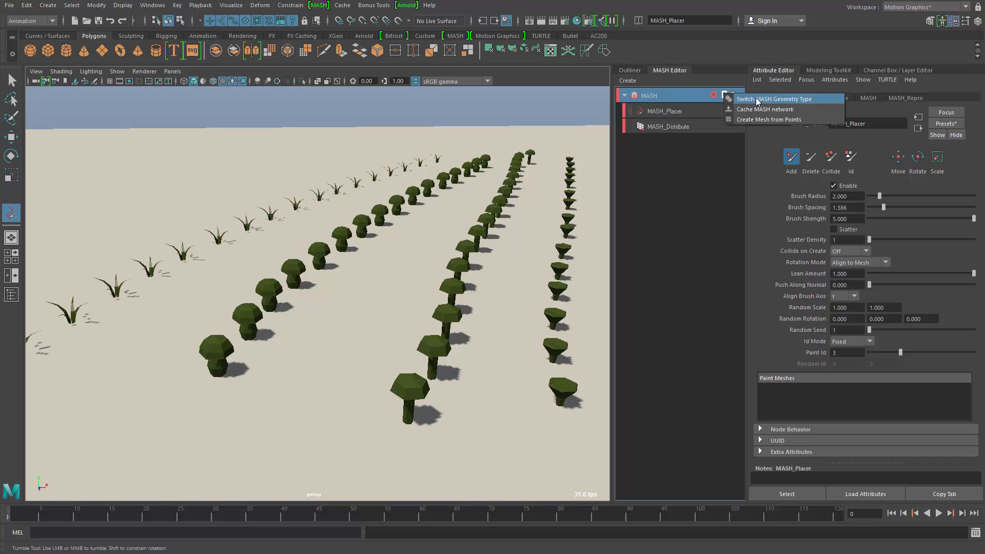
{"action": "left_click", "coordinate": [777, 99]}
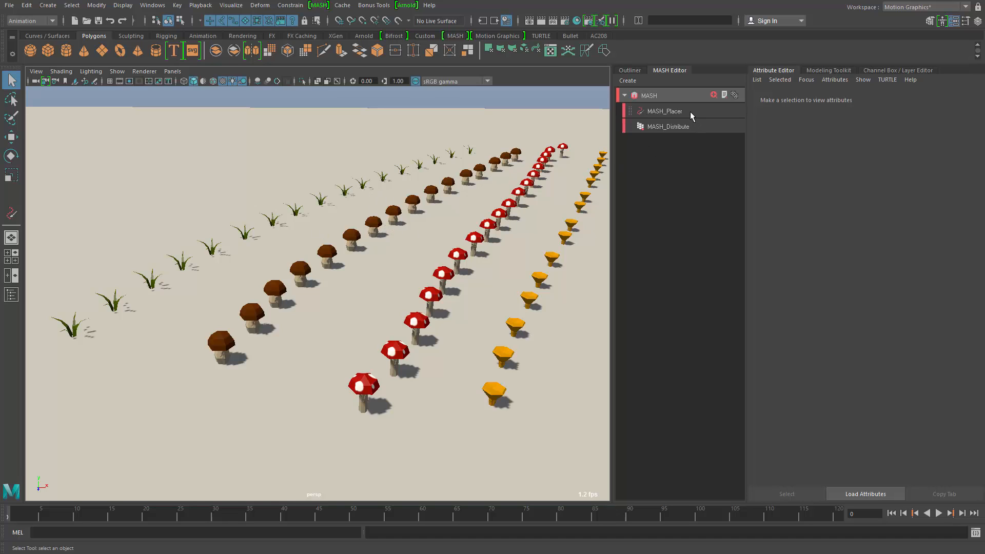
{"action": "left_click", "coordinate": [664, 111]}
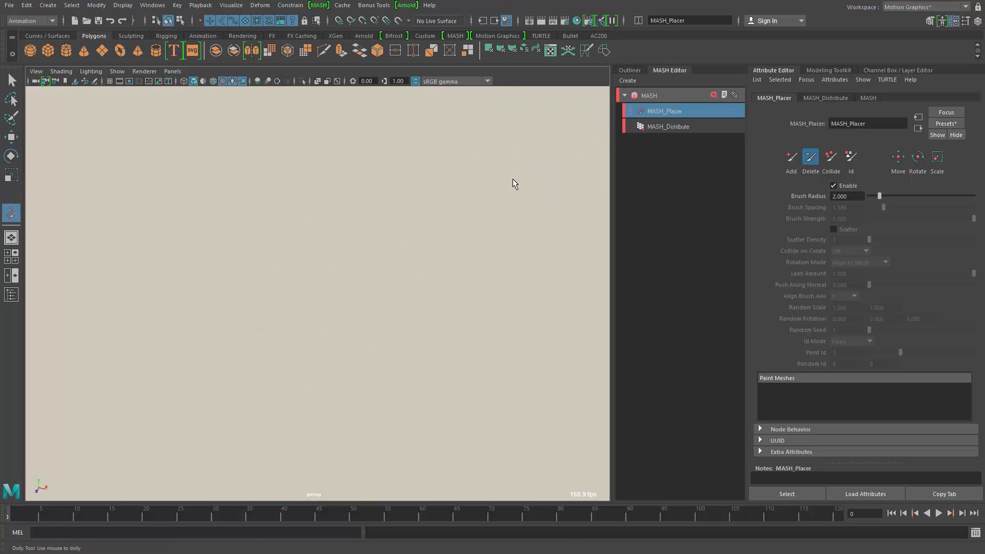
Step: Set Id Mode to Random and paint a mixed cluster of mushrooms and grass on the plane
{"action": "left_click", "coordinate": [791, 156]}
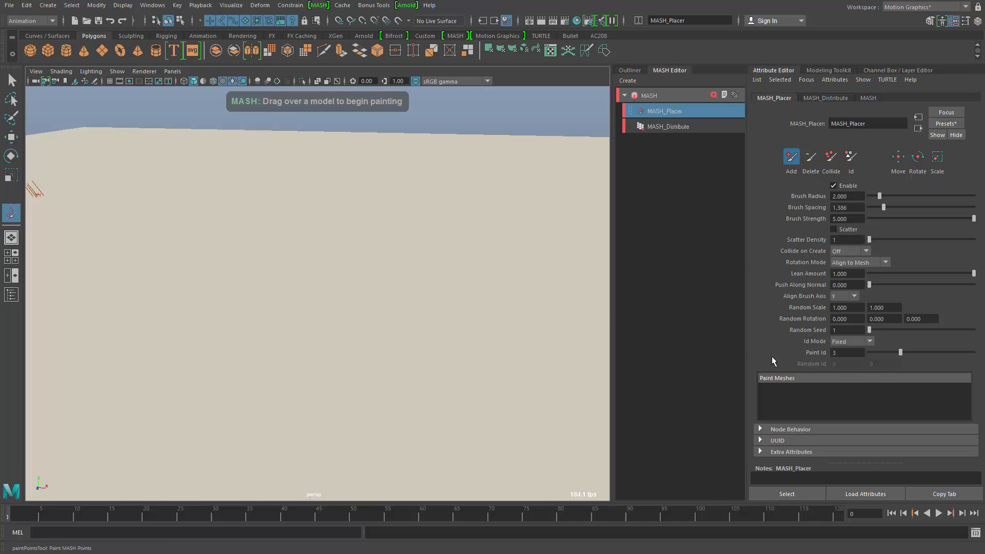
{"action": "left_click", "coordinate": [852, 341]}
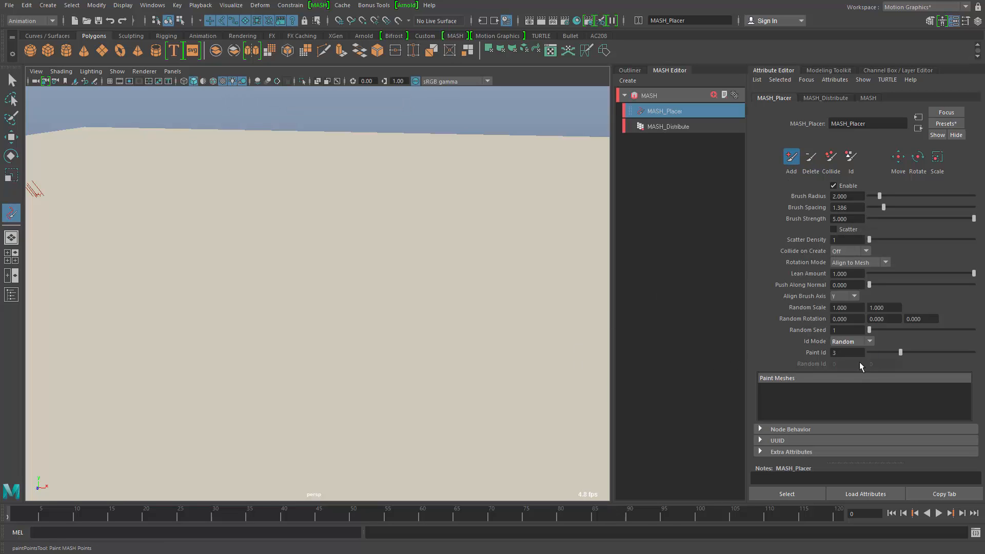
{"action": "left_click", "coordinate": [884, 365]}
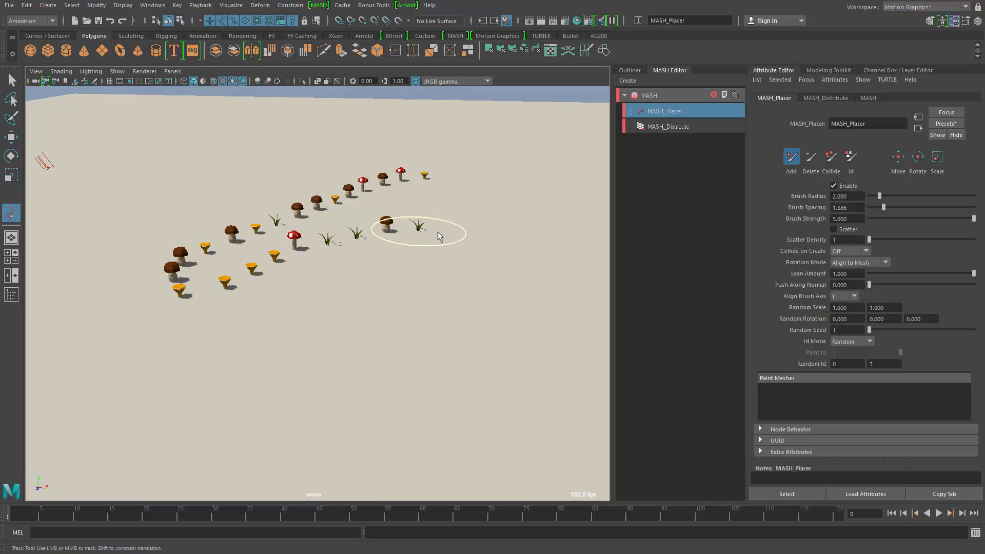
{"action": "key", "text": "ctrl+z"}
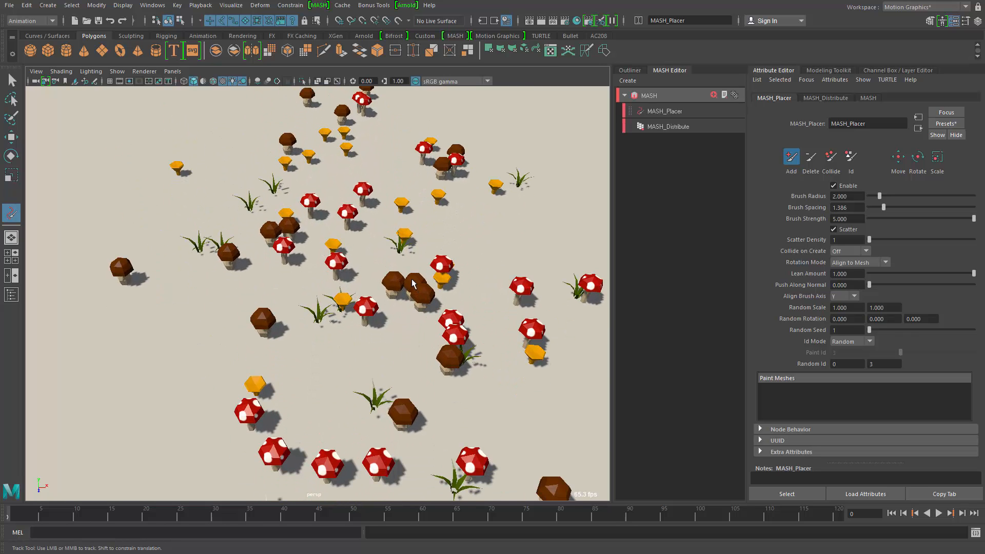
{"action": "mouse_move", "coordinate": [421, 304]}
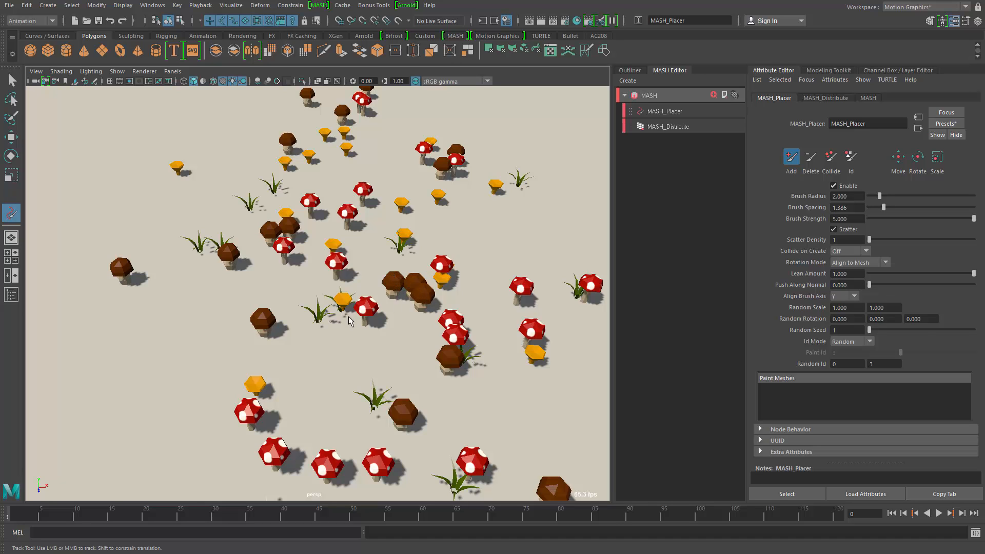
{"action": "mouse_move", "coordinate": [337, 325]}
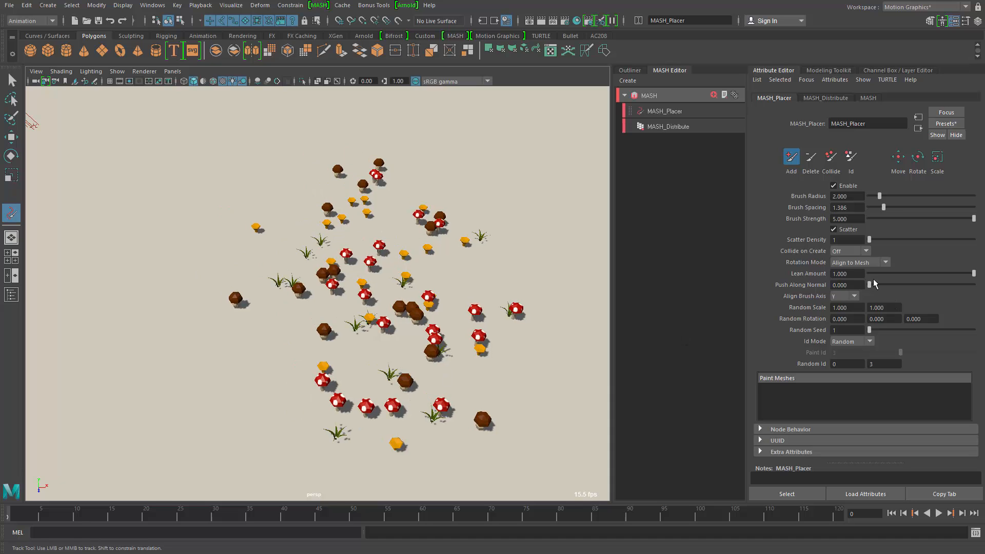
Step: Set Collide on Create to Collide, then Strict, and paint more non-overlapping mushroom clusters
{"action": "left_click", "coordinate": [848, 250]}
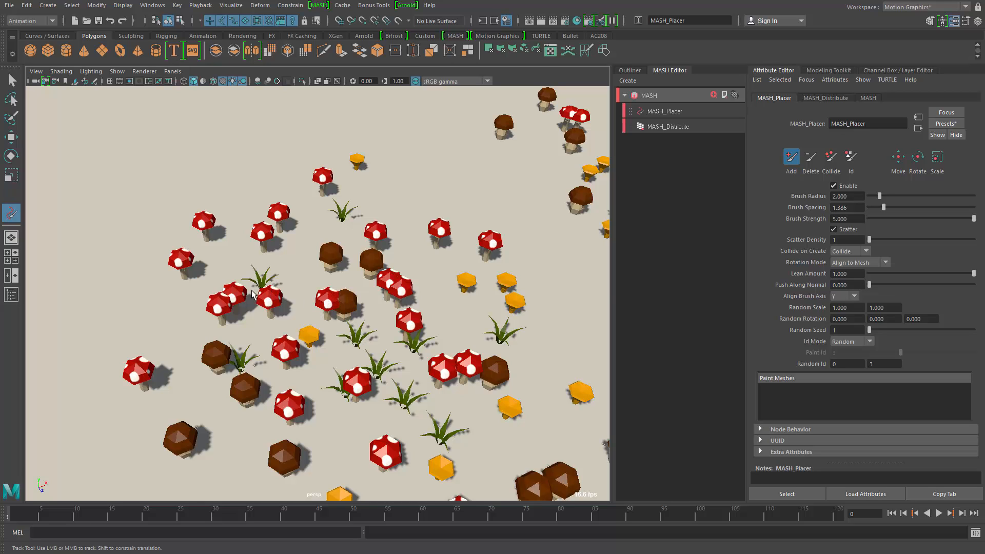
{"action": "mouse_move", "coordinate": [349, 302]}
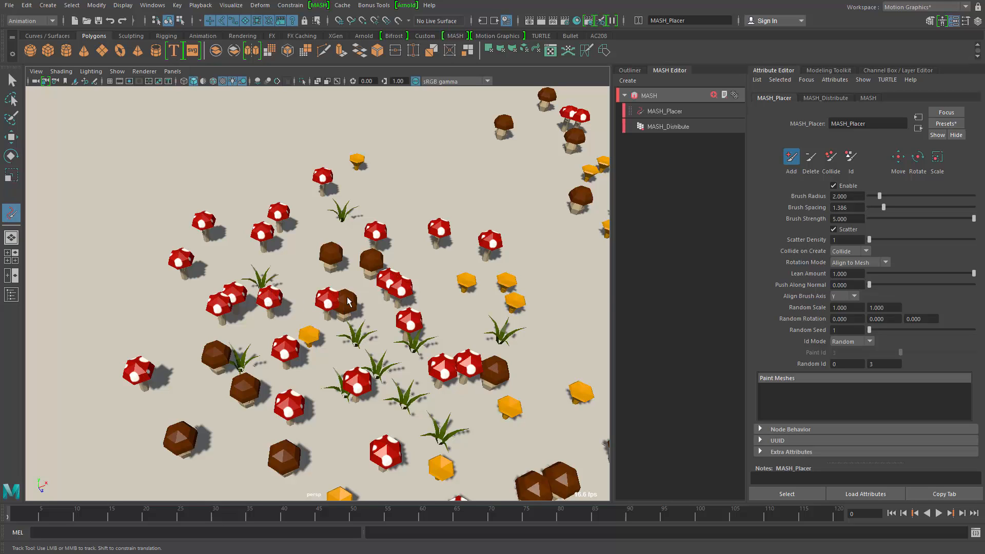
{"action": "mouse_move", "coordinate": [498, 385]}
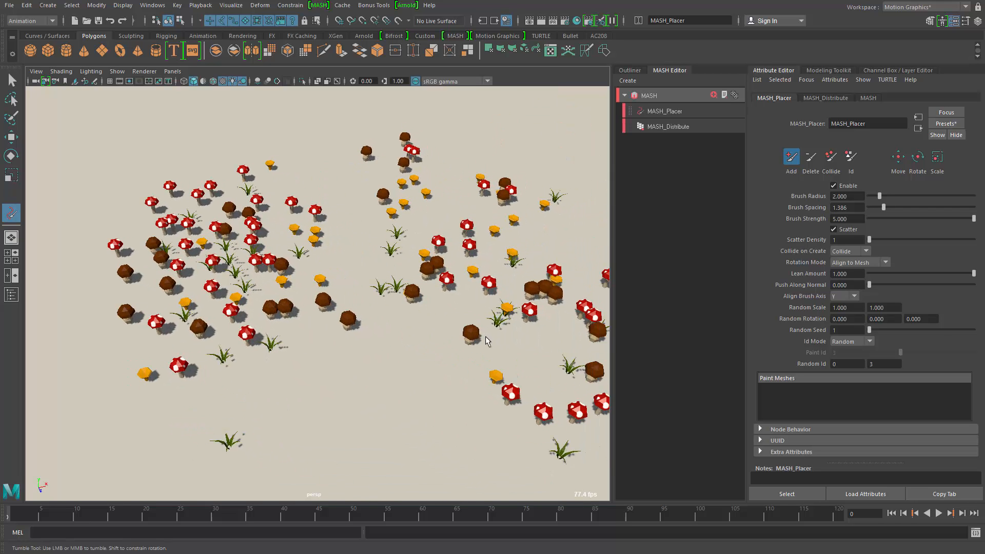
{"action": "left_click", "coordinate": [858, 262]}
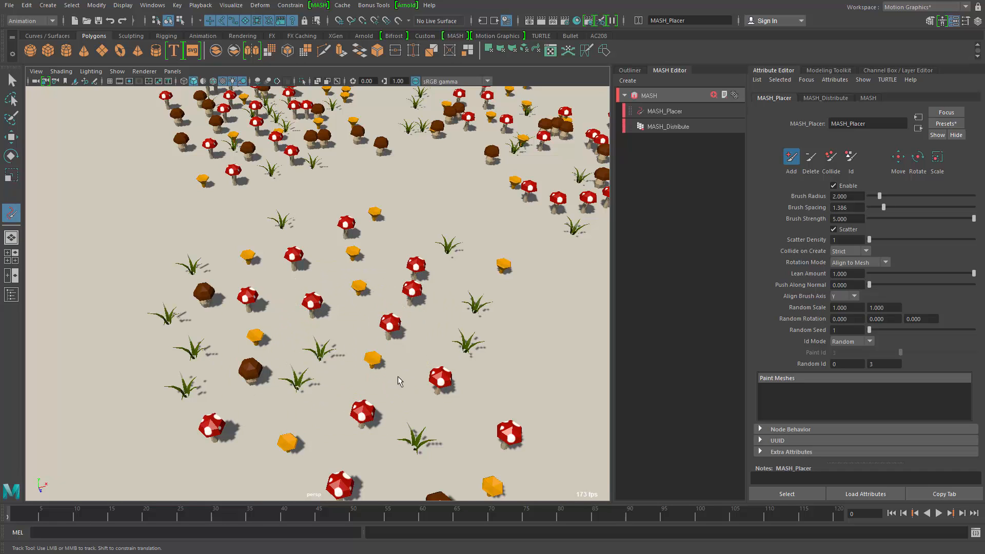
{"action": "mouse_move", "coordinate": [500, 382]}
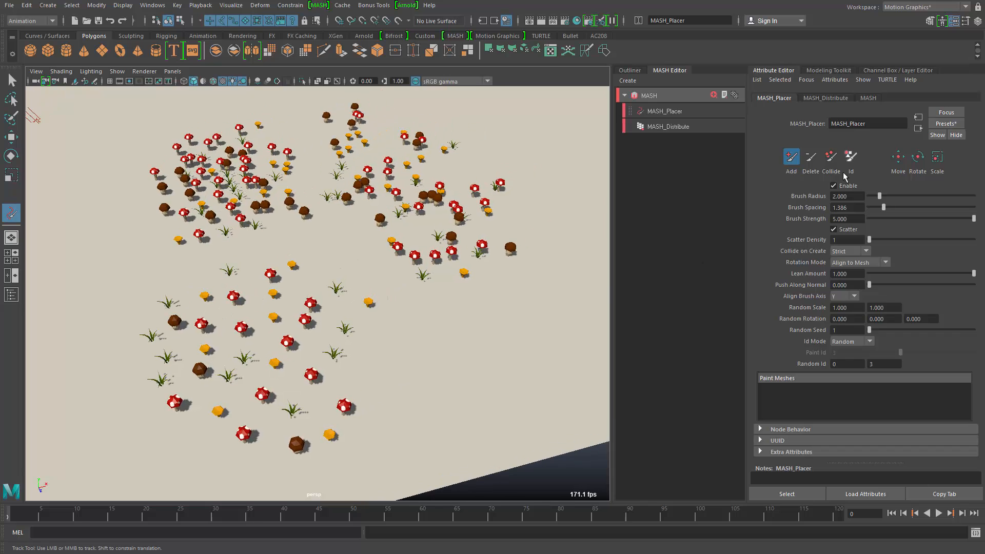
{"action": "left_click", "coordinate": [830, 156]}
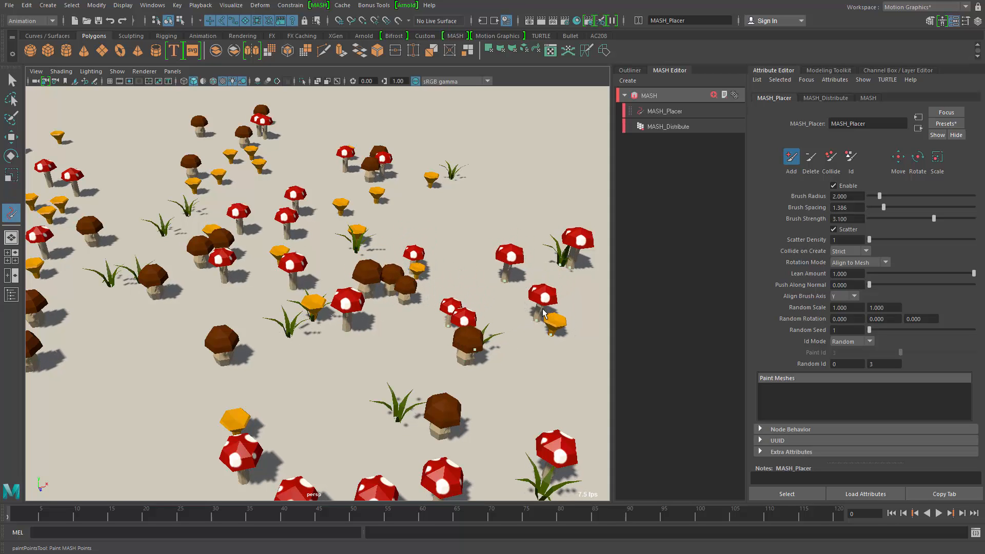
{"action": "mouse_move", "coordinate": [625, 247]}
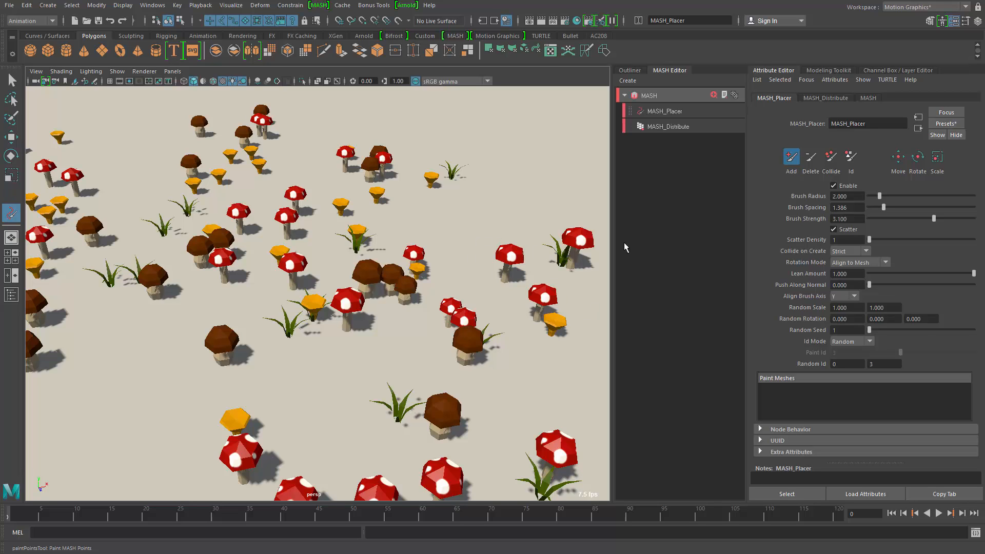
Step: Lower the placer's Brush Strength from 5.0 to about 0.5
{"action": "left_click_drag", "start_coordinate": [949, 217], "coordinate": [918, 218]}
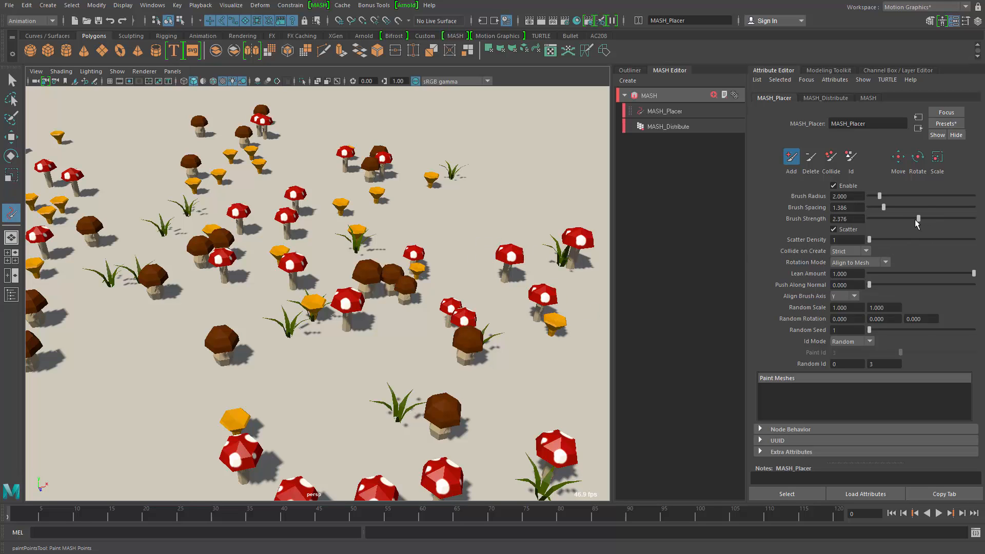
{"action": "left_click_drag", "start_coordinate": [936, 218], "coordinate": [889, 217]}
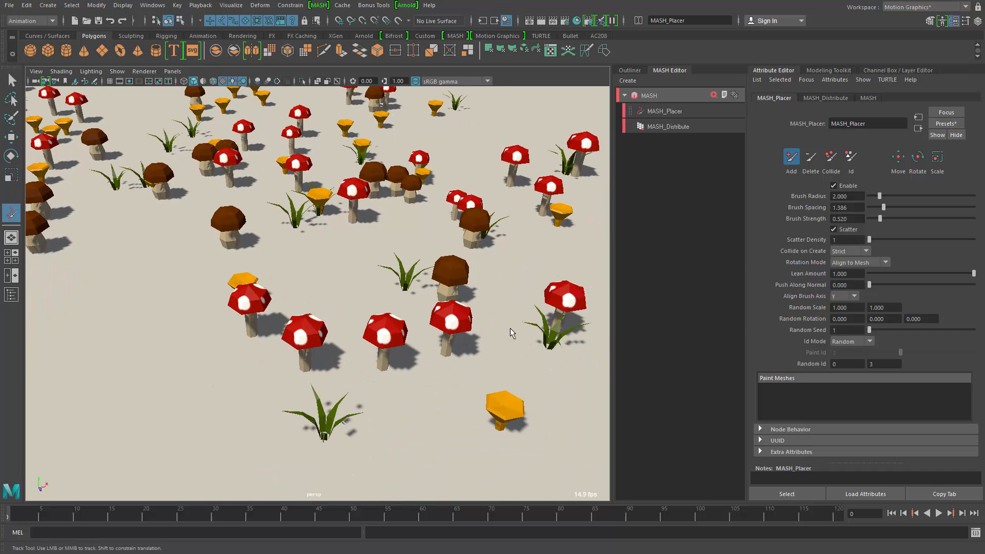
{"action": "mouse_move", "coordinate": [325, 281]}
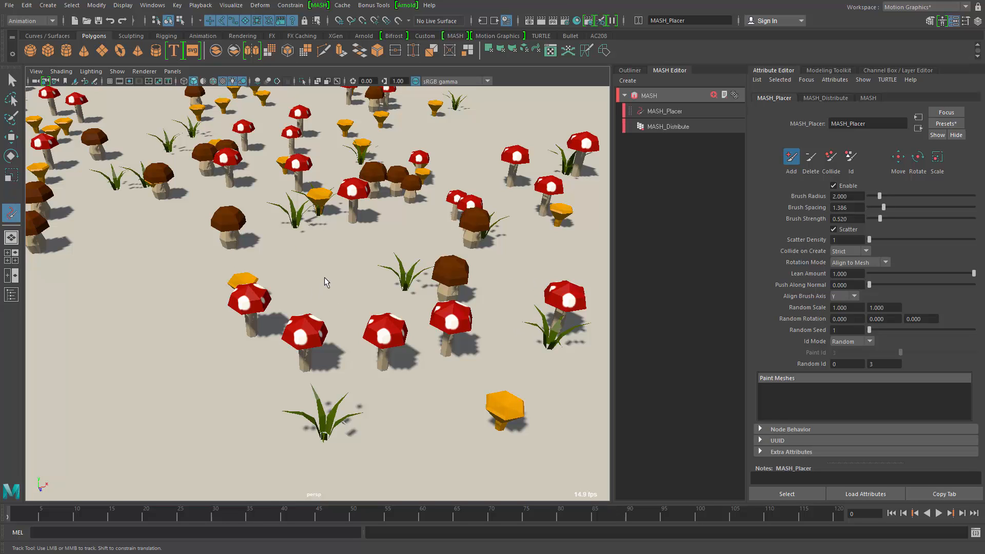
Step: Place a single red-spotted mushroom on the plane with the weakened brush
{"action": "left_click", "coordinate": [330, 279]}
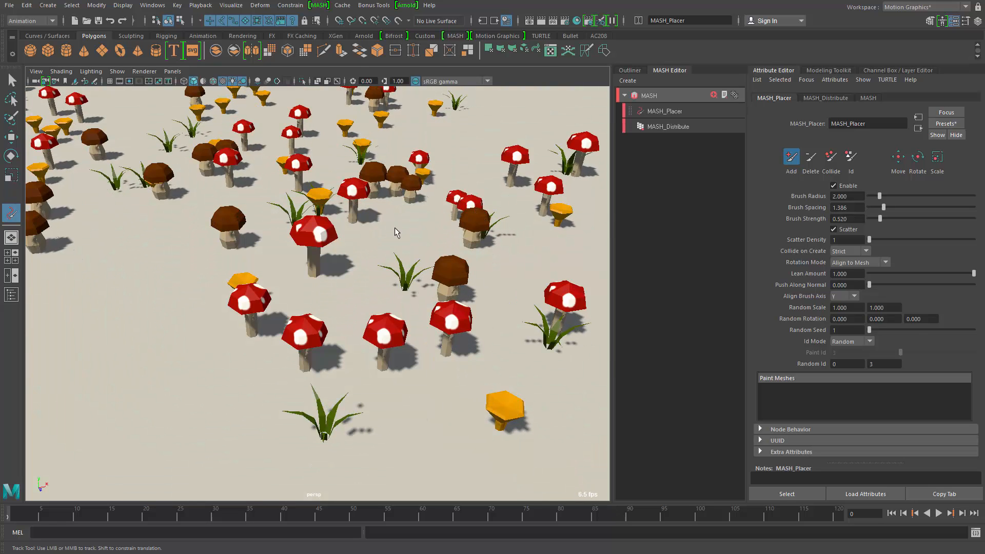
{"action": "mouse_move", "coordinate": [415, 349]}
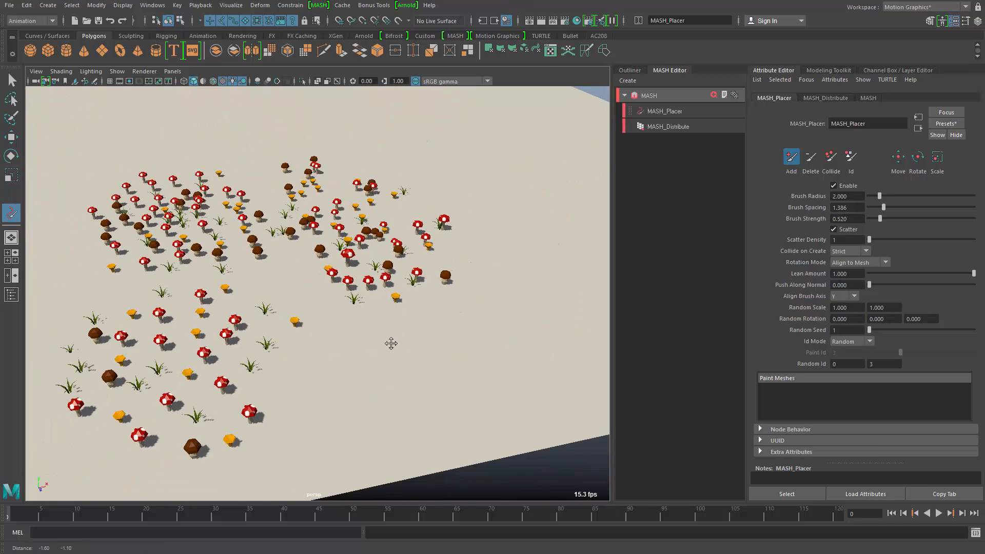
Step: Erase all painted mushrooms and grass from the plane, then return to Add mode
{"action": "left_click", "coordinate": [811, 156]}
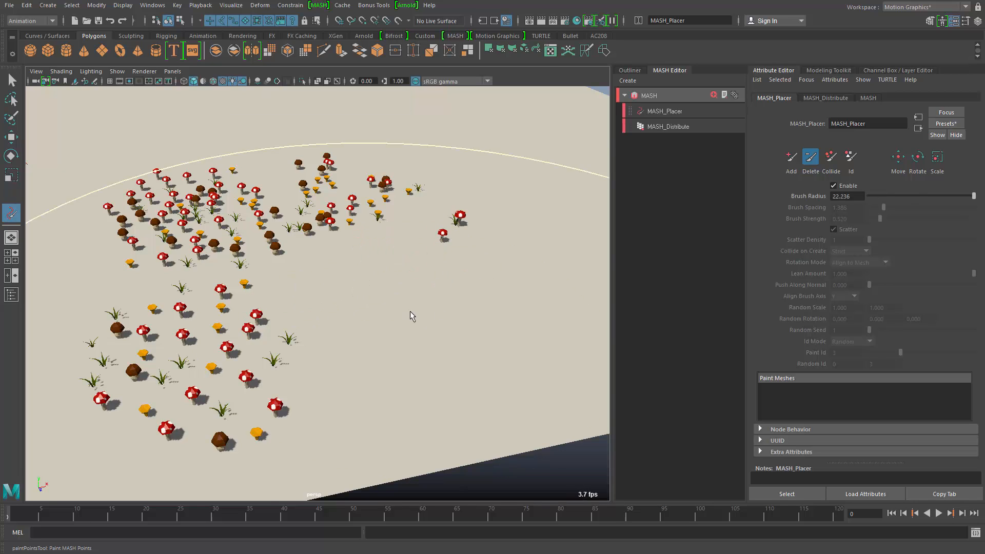
{"action": "left_click_drag", "start_coordinate": [974, 196], "coordinate": [915, 196]}
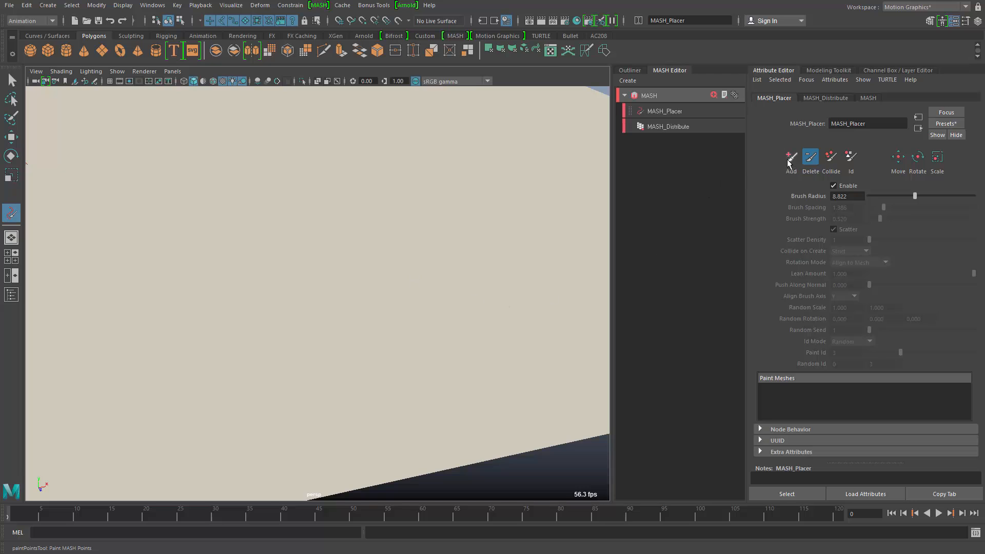
{"action": "left_click", "coordinate": [790, 159]}
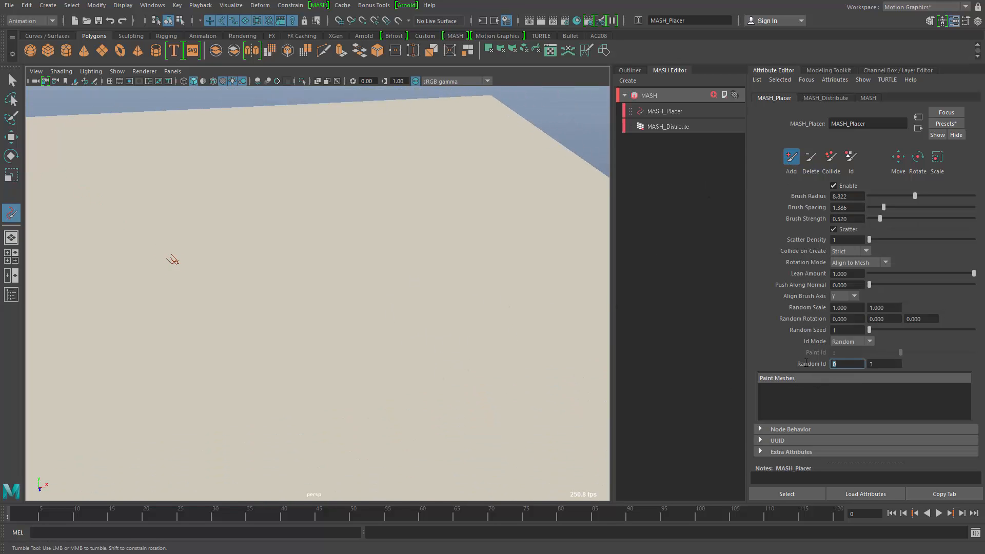
Step: Set Paint Id to the tree ids and Random Scale to 5–8, starting on Random Rotation Y
{"action": "type", "text": "4"}
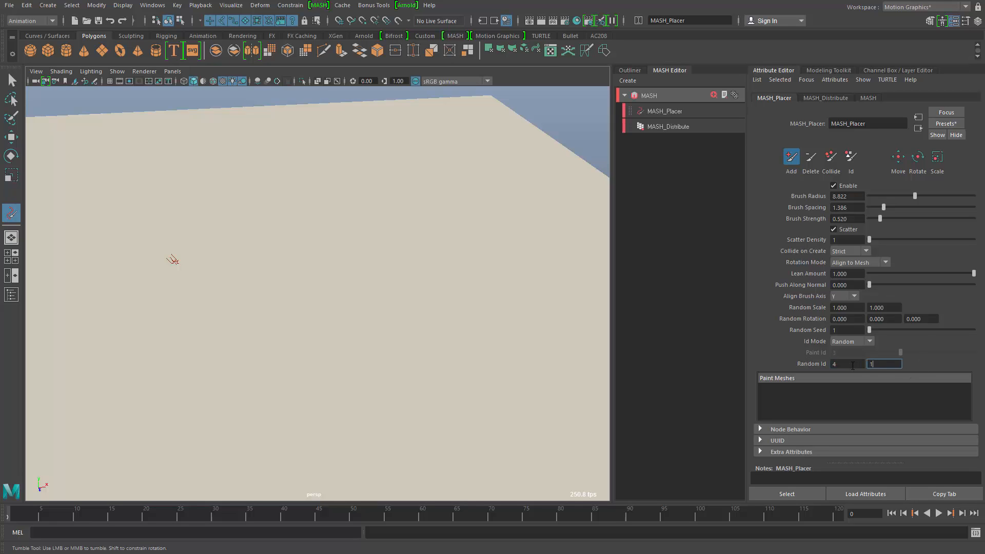
{"action": "type", "text": "19"}
{"action": "left_click", "coordinate": [848, 307]}
{"action": "type", "text": "5.000"}
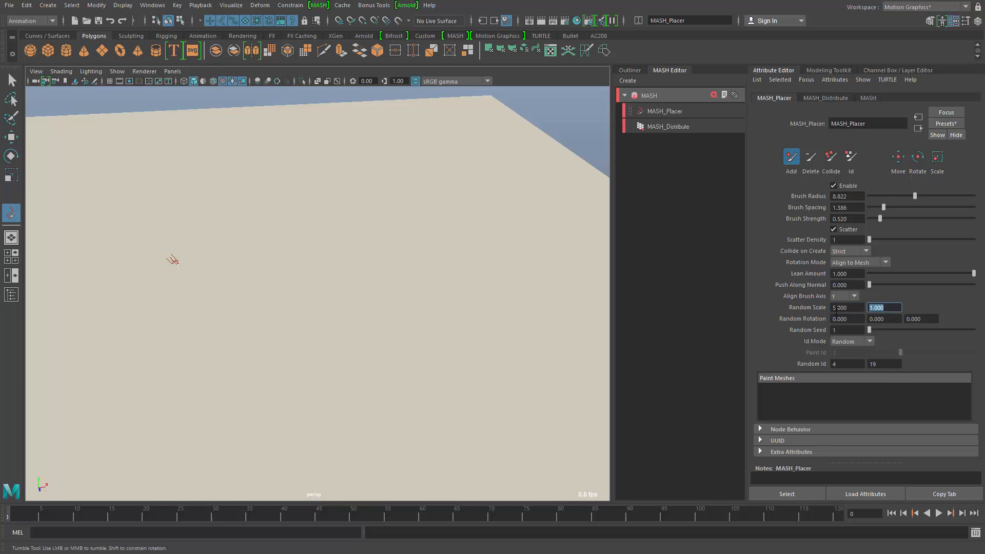
{"action": "type", "text": "8"}
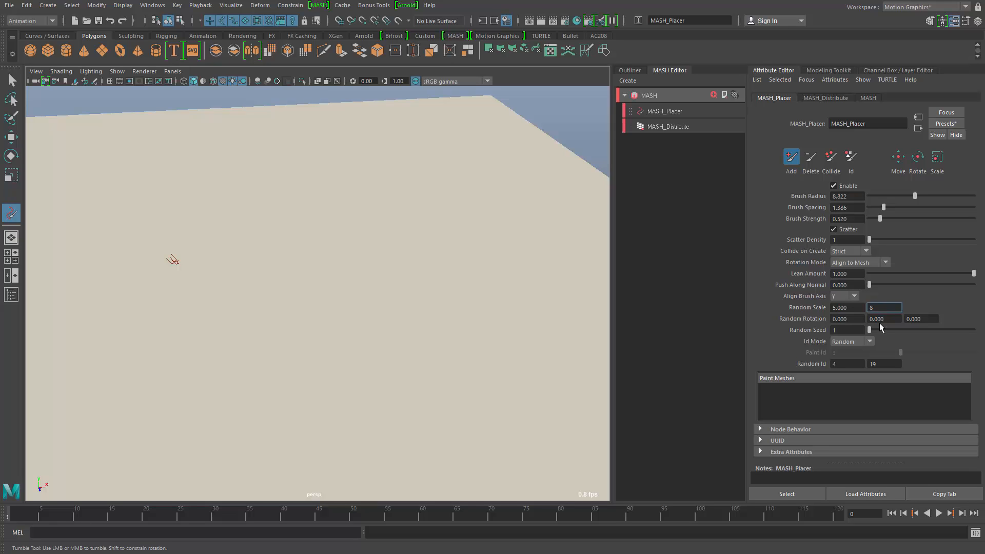
{"action": "left_click", "coordinate": [884, 318]}
{"action": "type", "text": "360.000"}
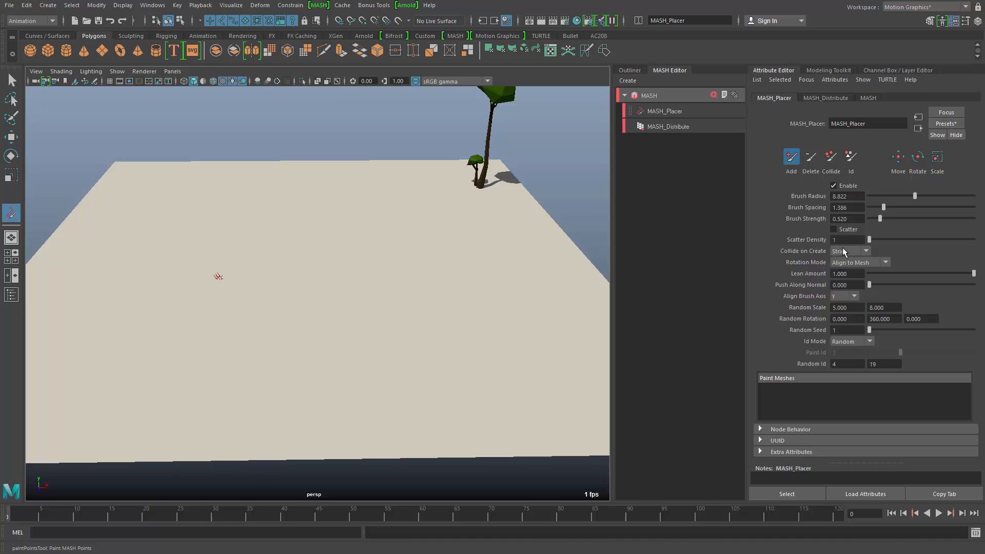
Step: Turn off Collide on Create and paint a few randomly sized trees near the far edge
{"action": "left_click", "coordinate": [850, 251]}
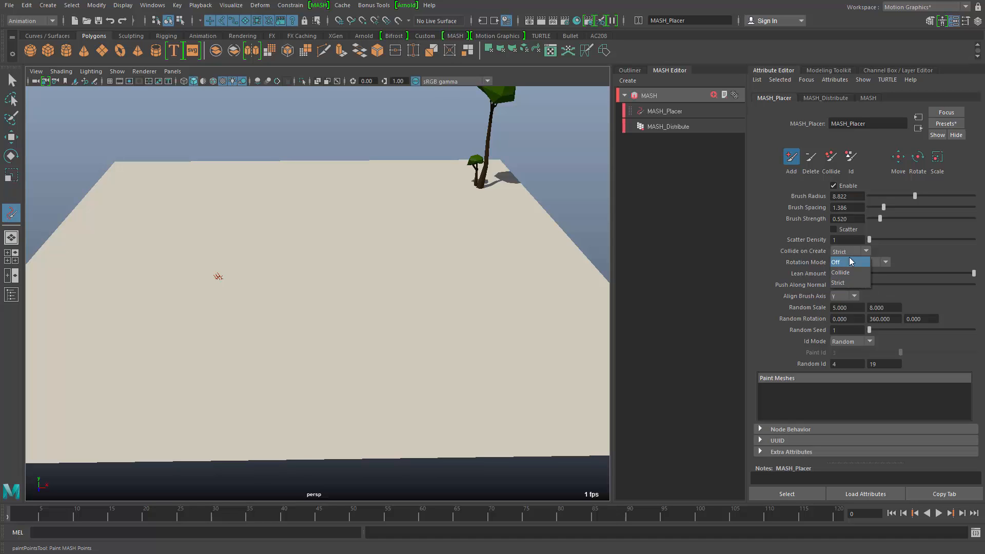
{"action": "left_click", "coordinate": [841, 262]}
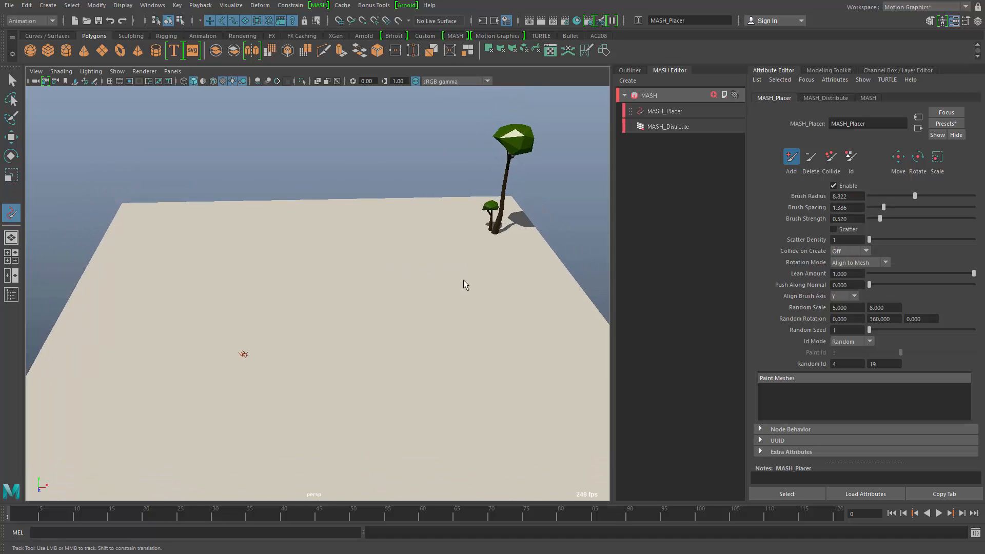
{"action": "left_click_drag", "start_coordinate": [497, 213], "coordinate": [195, 255]}
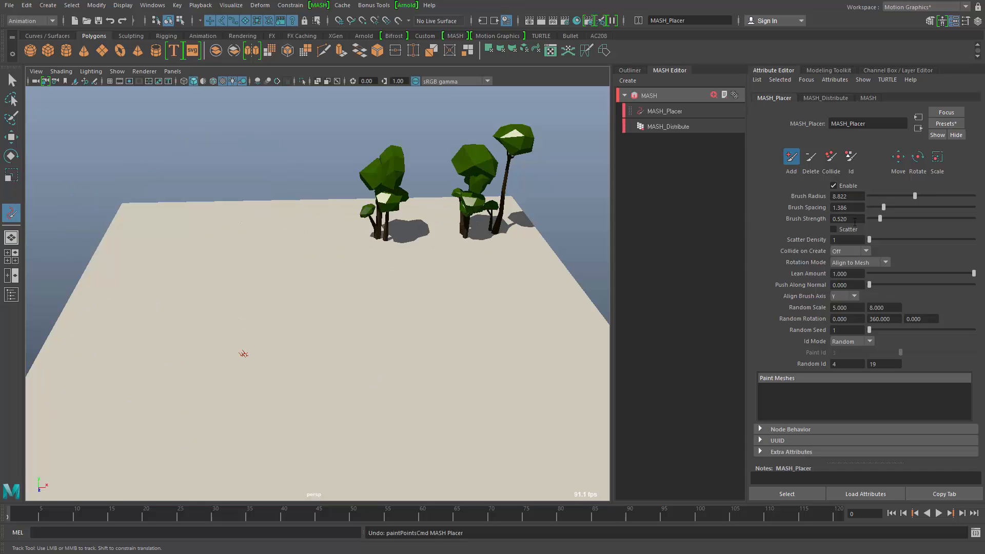
Step: Raise Brush Spacing to about 3.17 with collision off, ready to paint the wider forest
{"action": "left_click", "coordinate": [849, 251]}
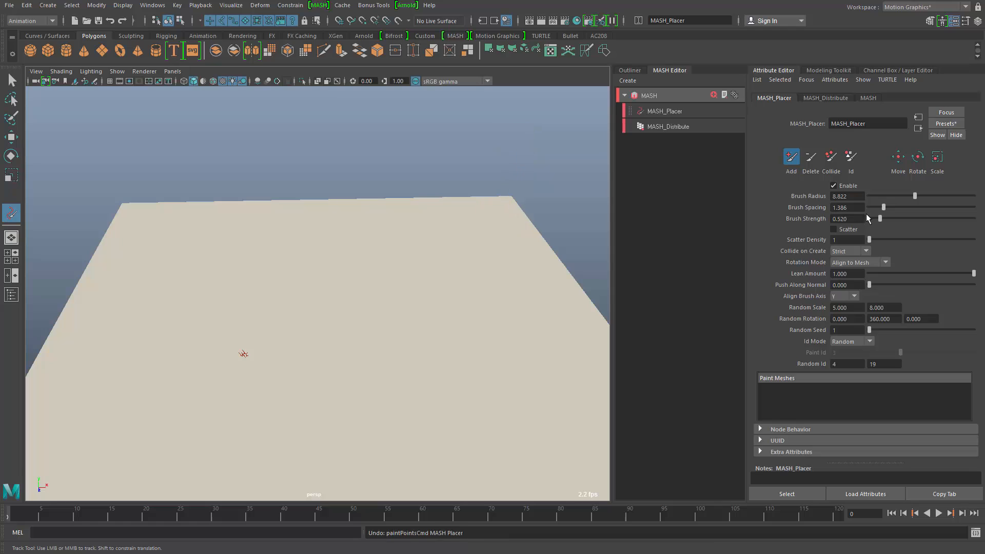
{"action": "left_click_drag", "start_coordinate": [883, 207], "coordinate": [902, 208]}
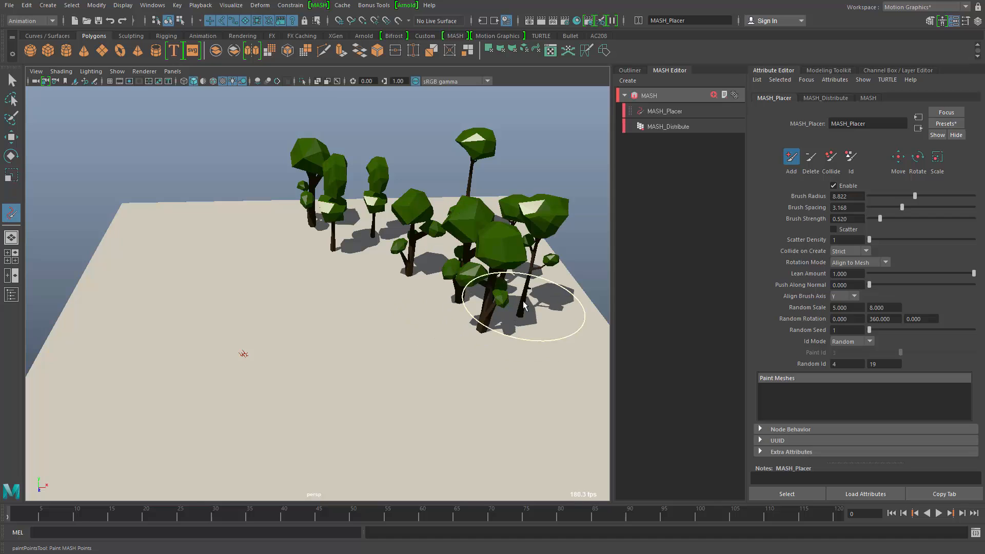
{"action": "left_click", "coordinate": [849, 250]}
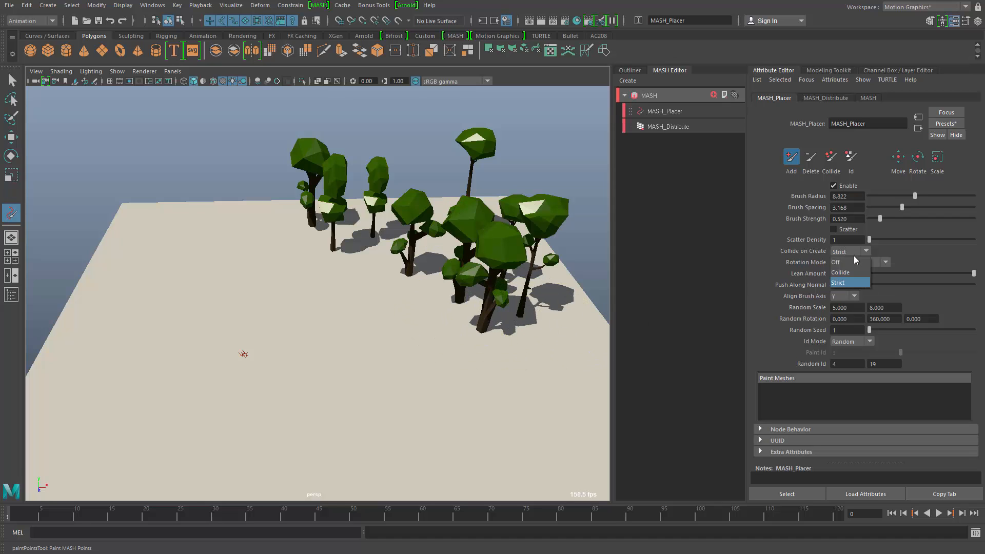
{"action": "left_click", "coordinate": [841, 261]}
{"action": "type", "text": "0"}
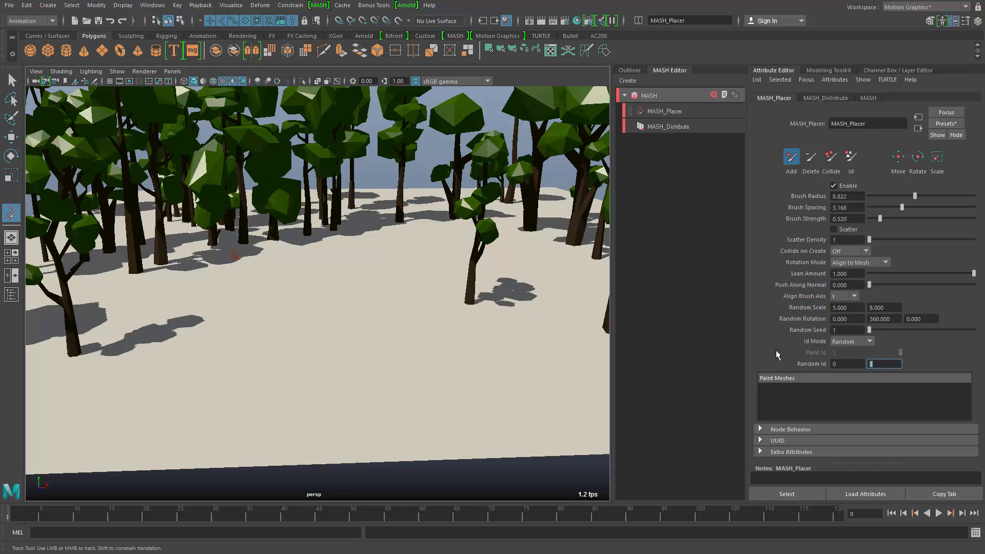
Step: Set Random Scale minimum to 0.75 and place mushrooms beside a tree trunk
{"action": "left_click", "coordinate": [847, 307]}
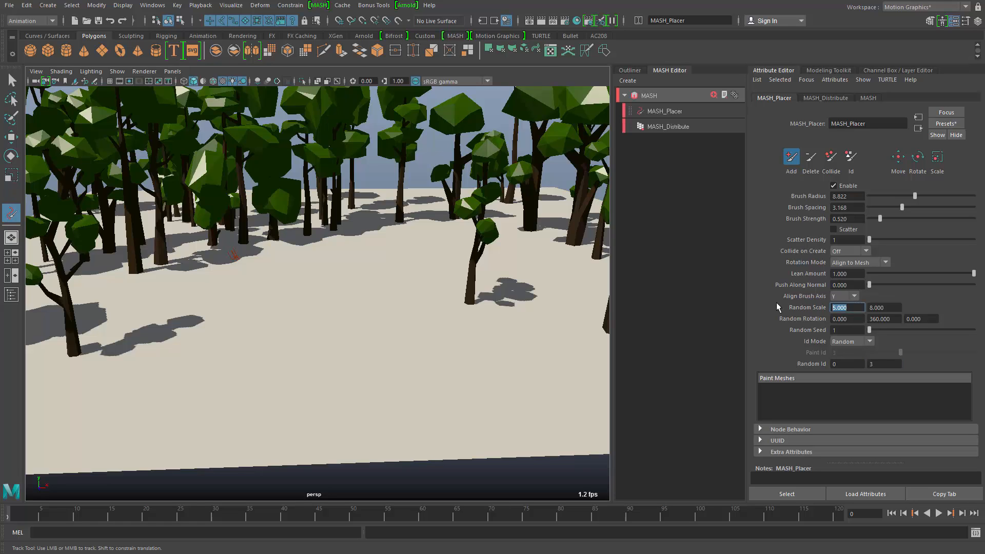
{"action": "type", "text": "0.750"}
{"action": "left_click", "coordinate": [885, 307]}
{"action": "type", "text": "1.250"}
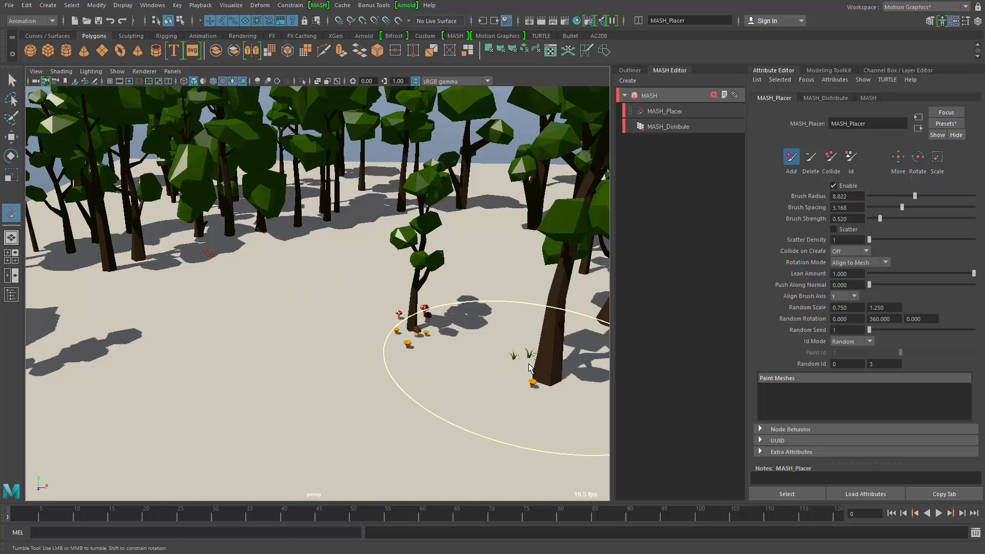
{"action": "left_click", "coordinate": [528, 367]}
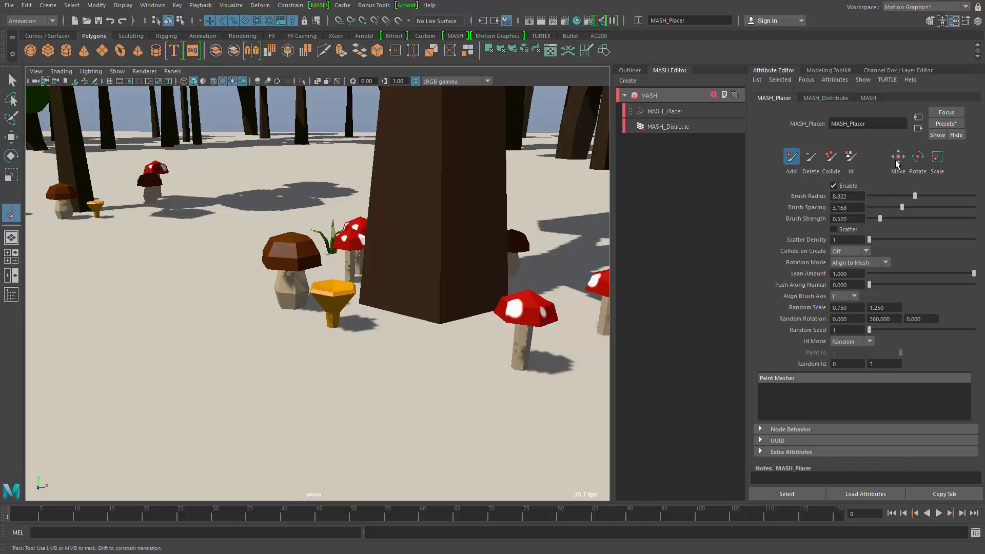
Step: Resize mushrooms under a tree with the Placer Move and Scale brushes, then view the whole forest
{"action": "left_click", "coordinate": [898, 156]}
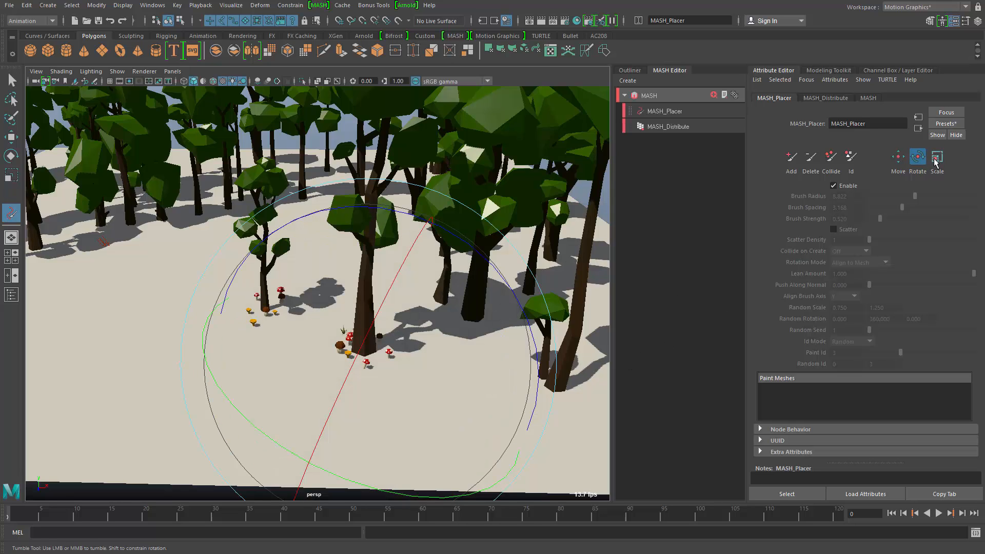
{"action": "left_click", "coordinate": [937, 156]}
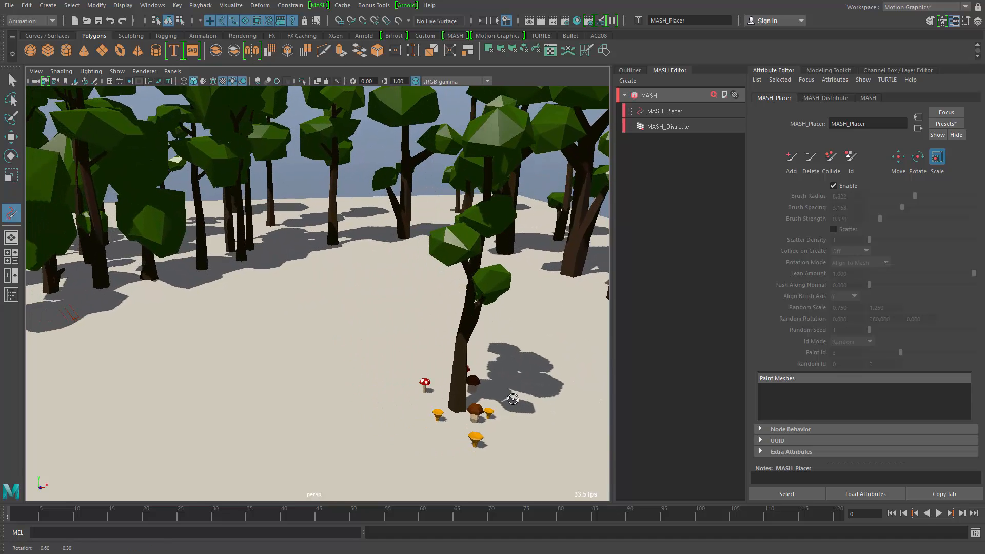
{"action": "left_click_drag", "start_coordinate": [512, 399], "coordinate": [462, 308]}
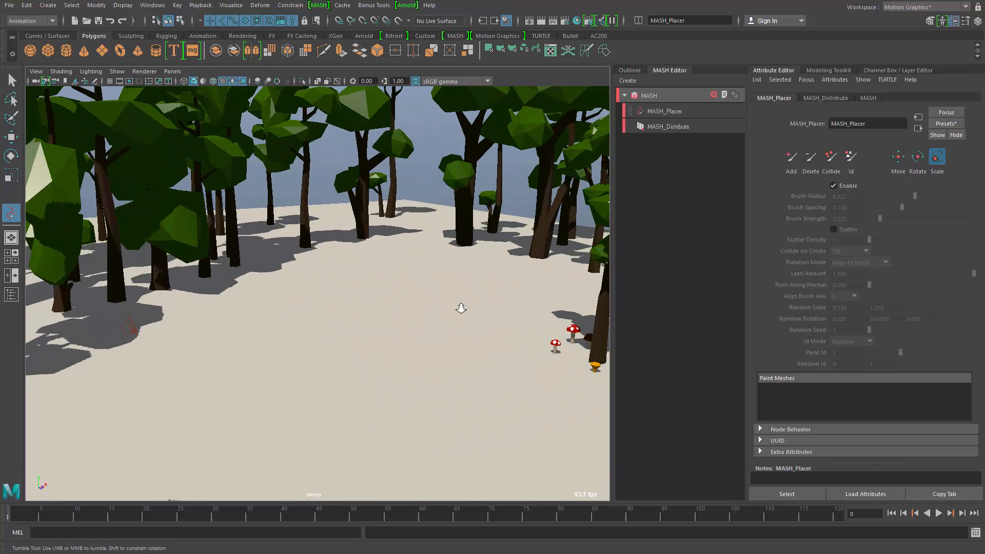
{"action": "left_click_drag", "start_coordinate": [459, 308], "coordinate": [377, 289]}
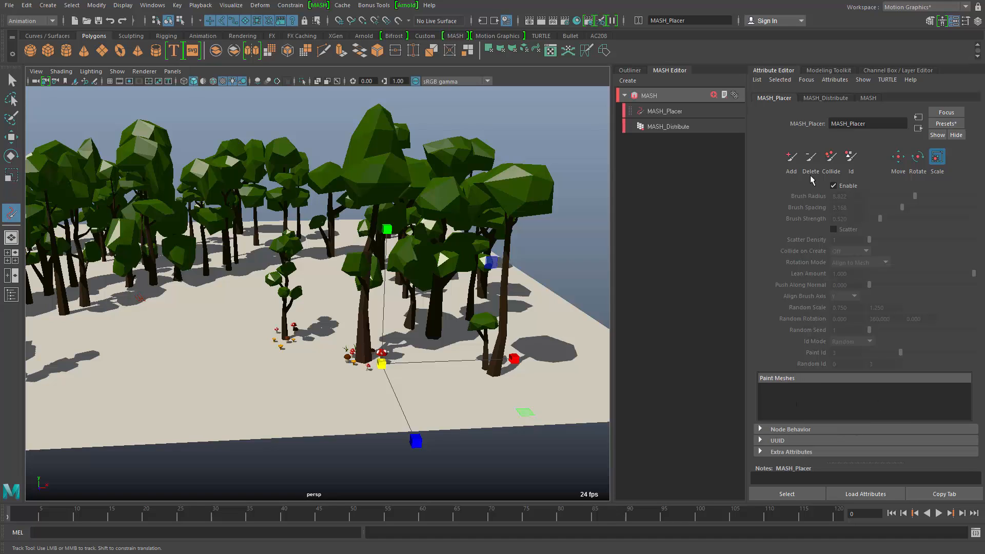
Step: Create and enlarge a polygon sphere beside the plane, then paint scattered points across its surface
{"action": "left_click", "coordinate": [791, 156]}
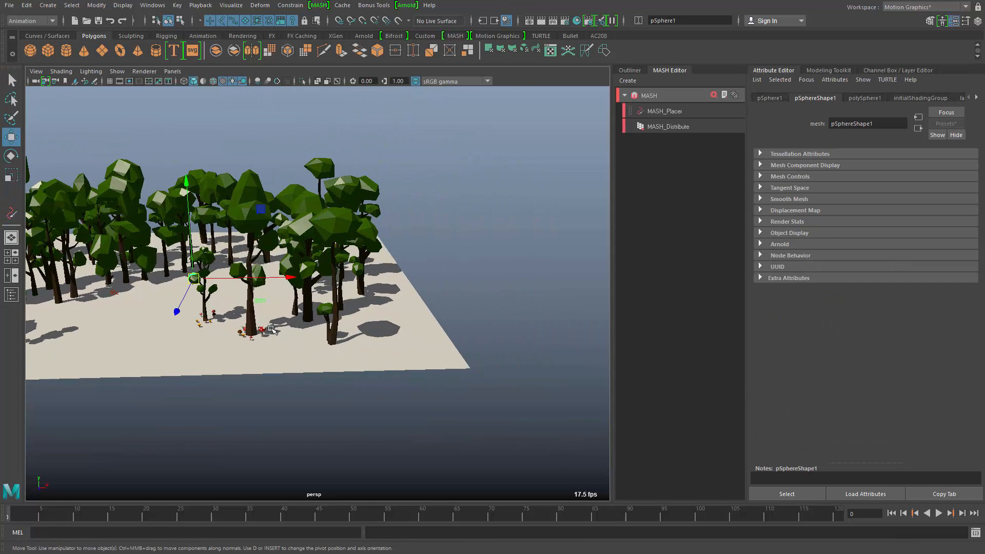
{"action": "left_click_drag", "start_coordinate": [195, 278], "coordinate": [525, 273]}
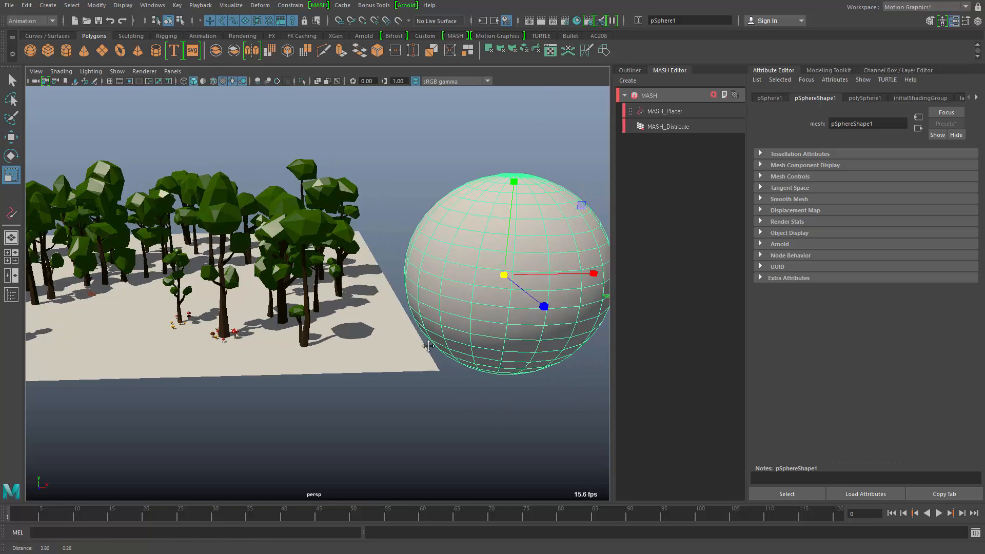
{"action": "left_click", "coordinate": [664, 111]}
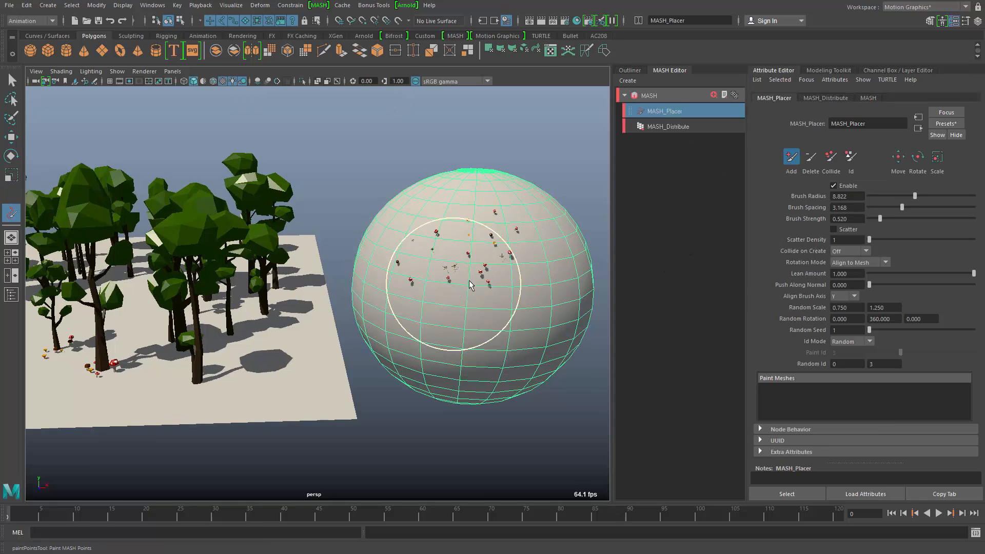
{"action": "left_click_drag", "start_coordinate": [471, 286], "coordinate": [459, 385]}
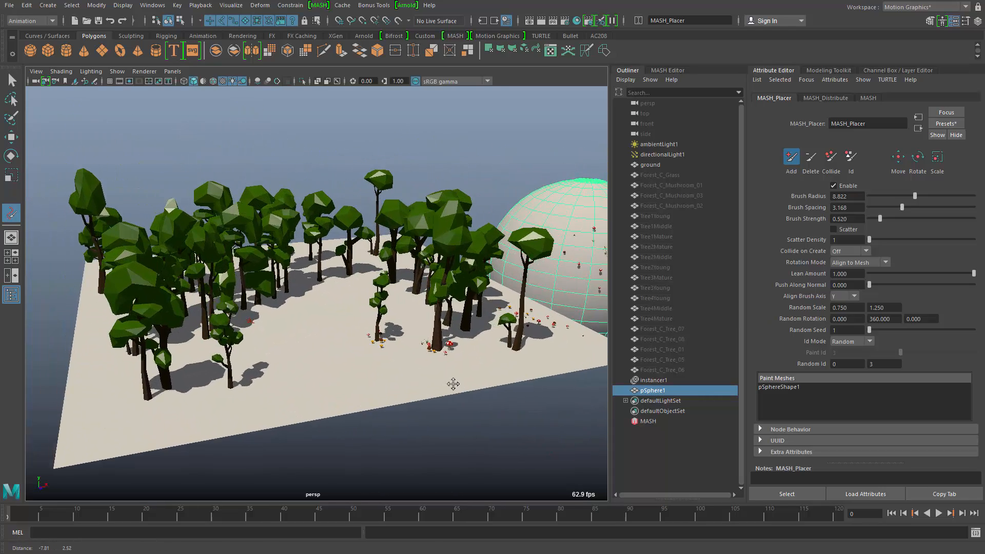
{"action": "left_click_drag", "start_coordinate": [453, 384], "coordinate": [450, 385]}
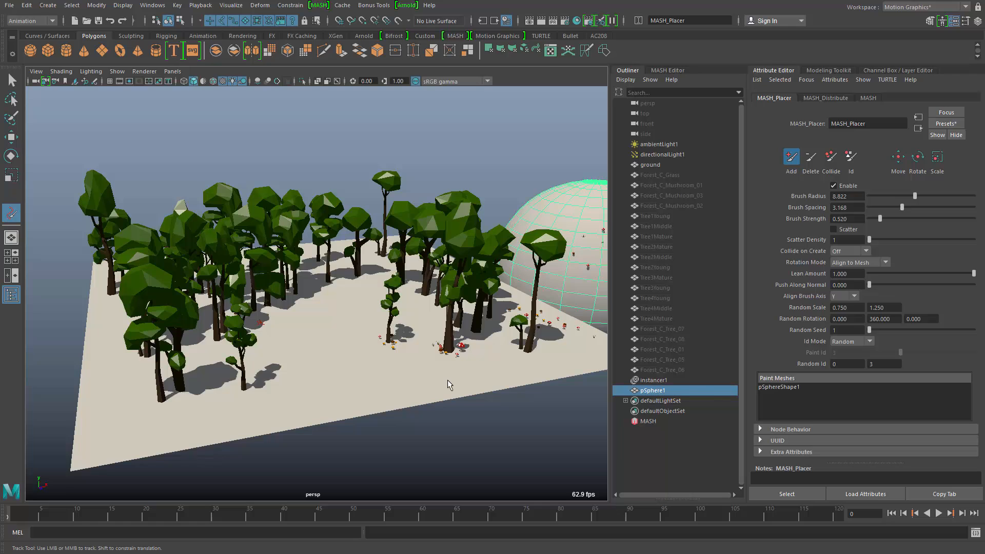